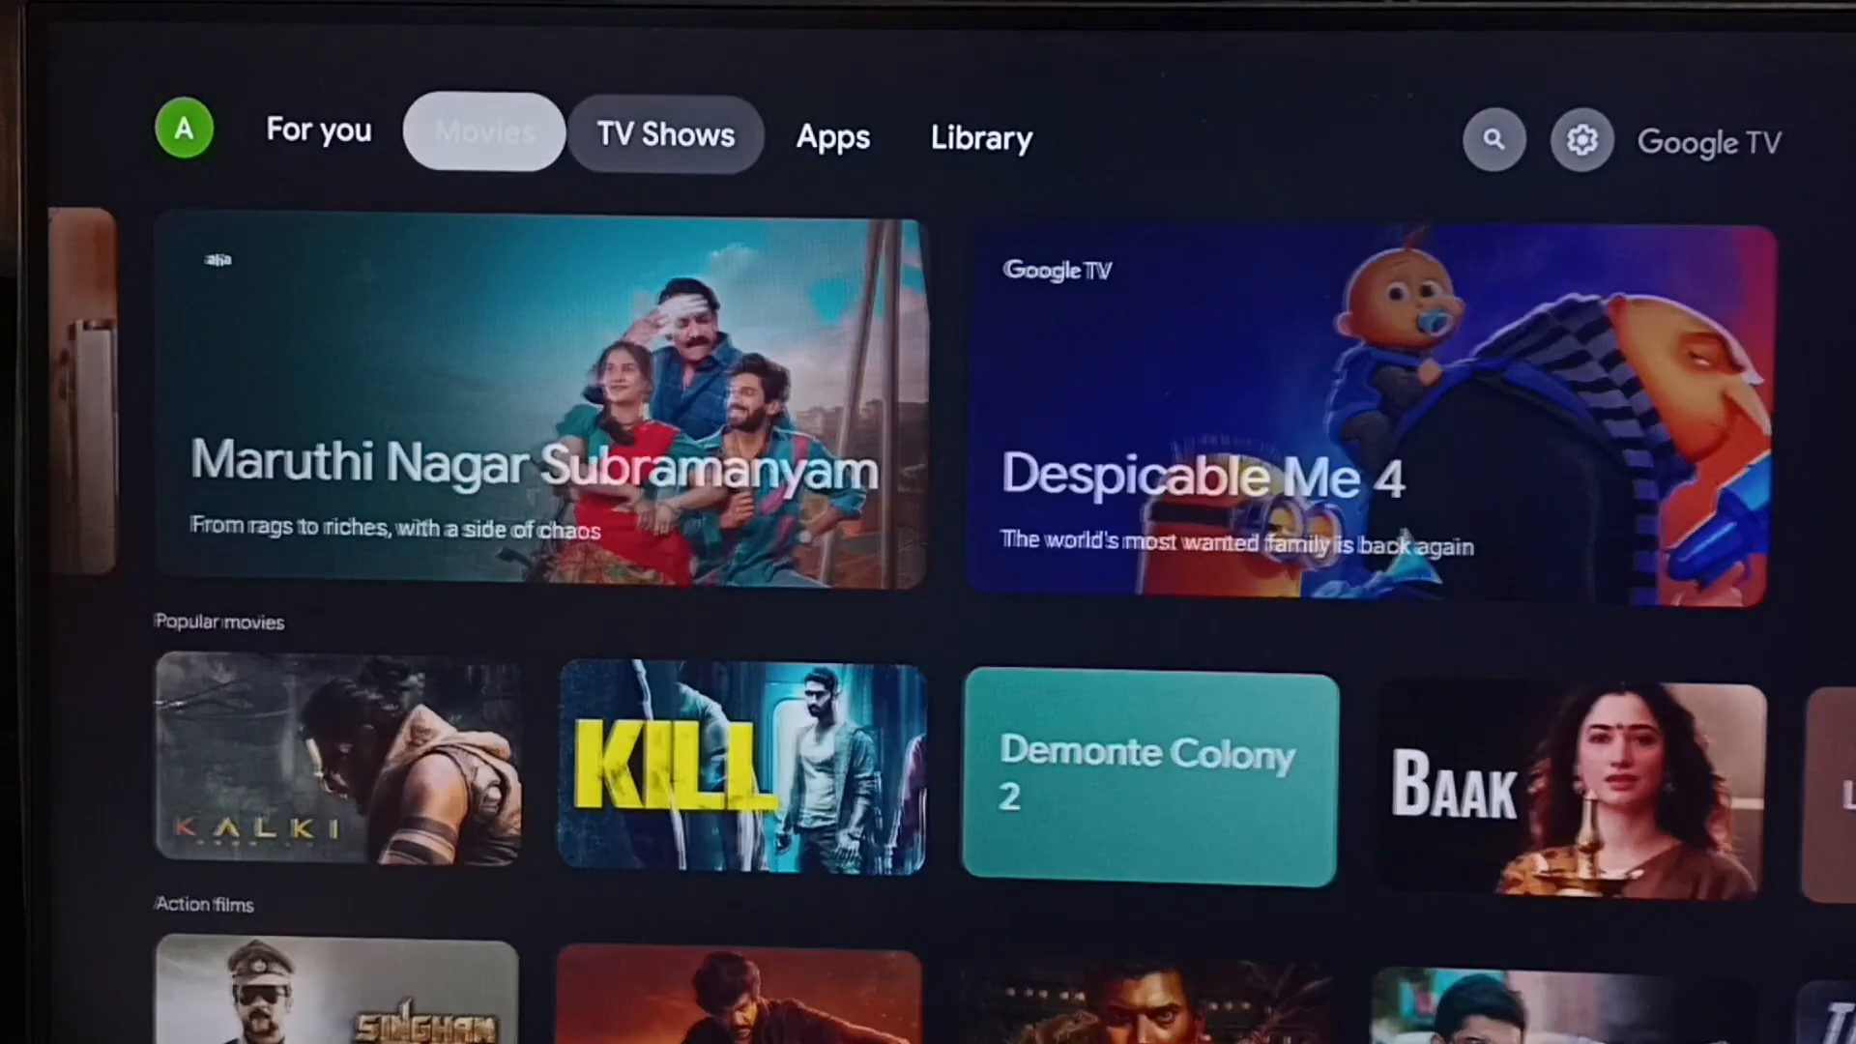
# Confirm in quick settings that the TV is connected to the wifi2024 Wi-Fi network
pyautogui.click(1582, 140)
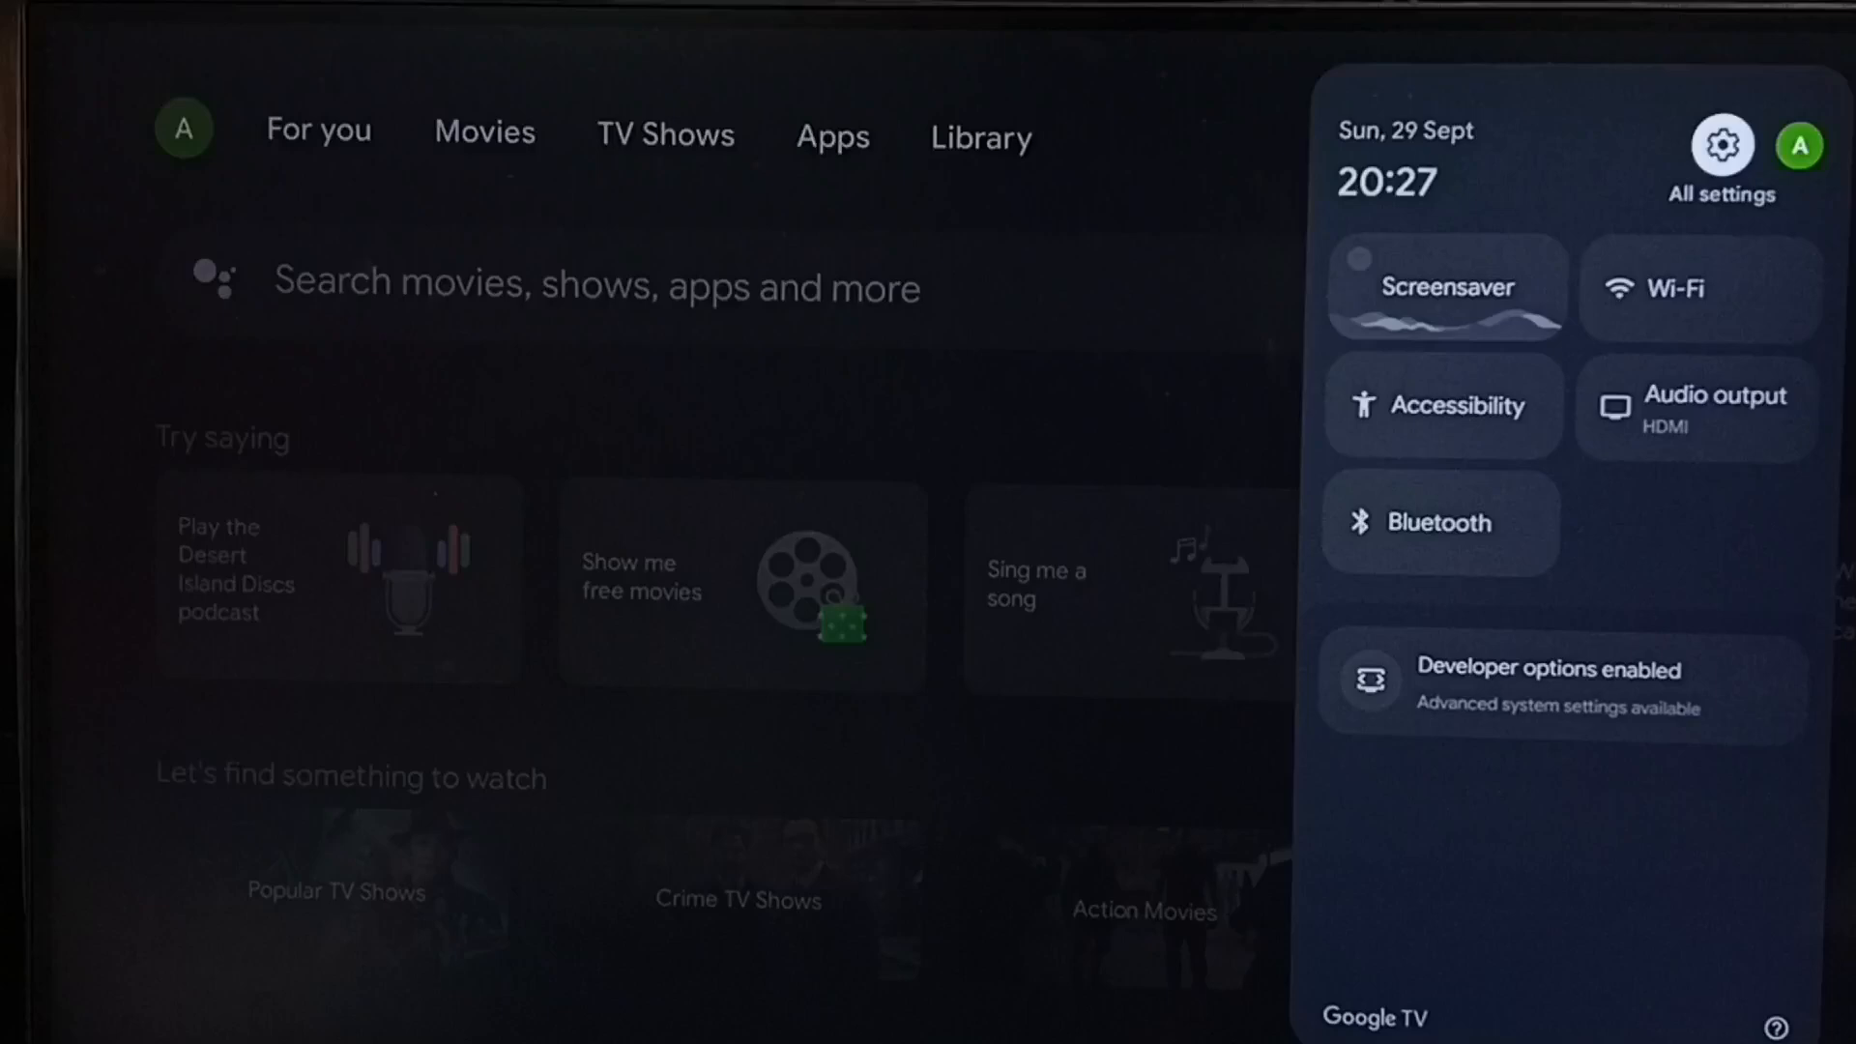
pyautogui.click(1721, 144)
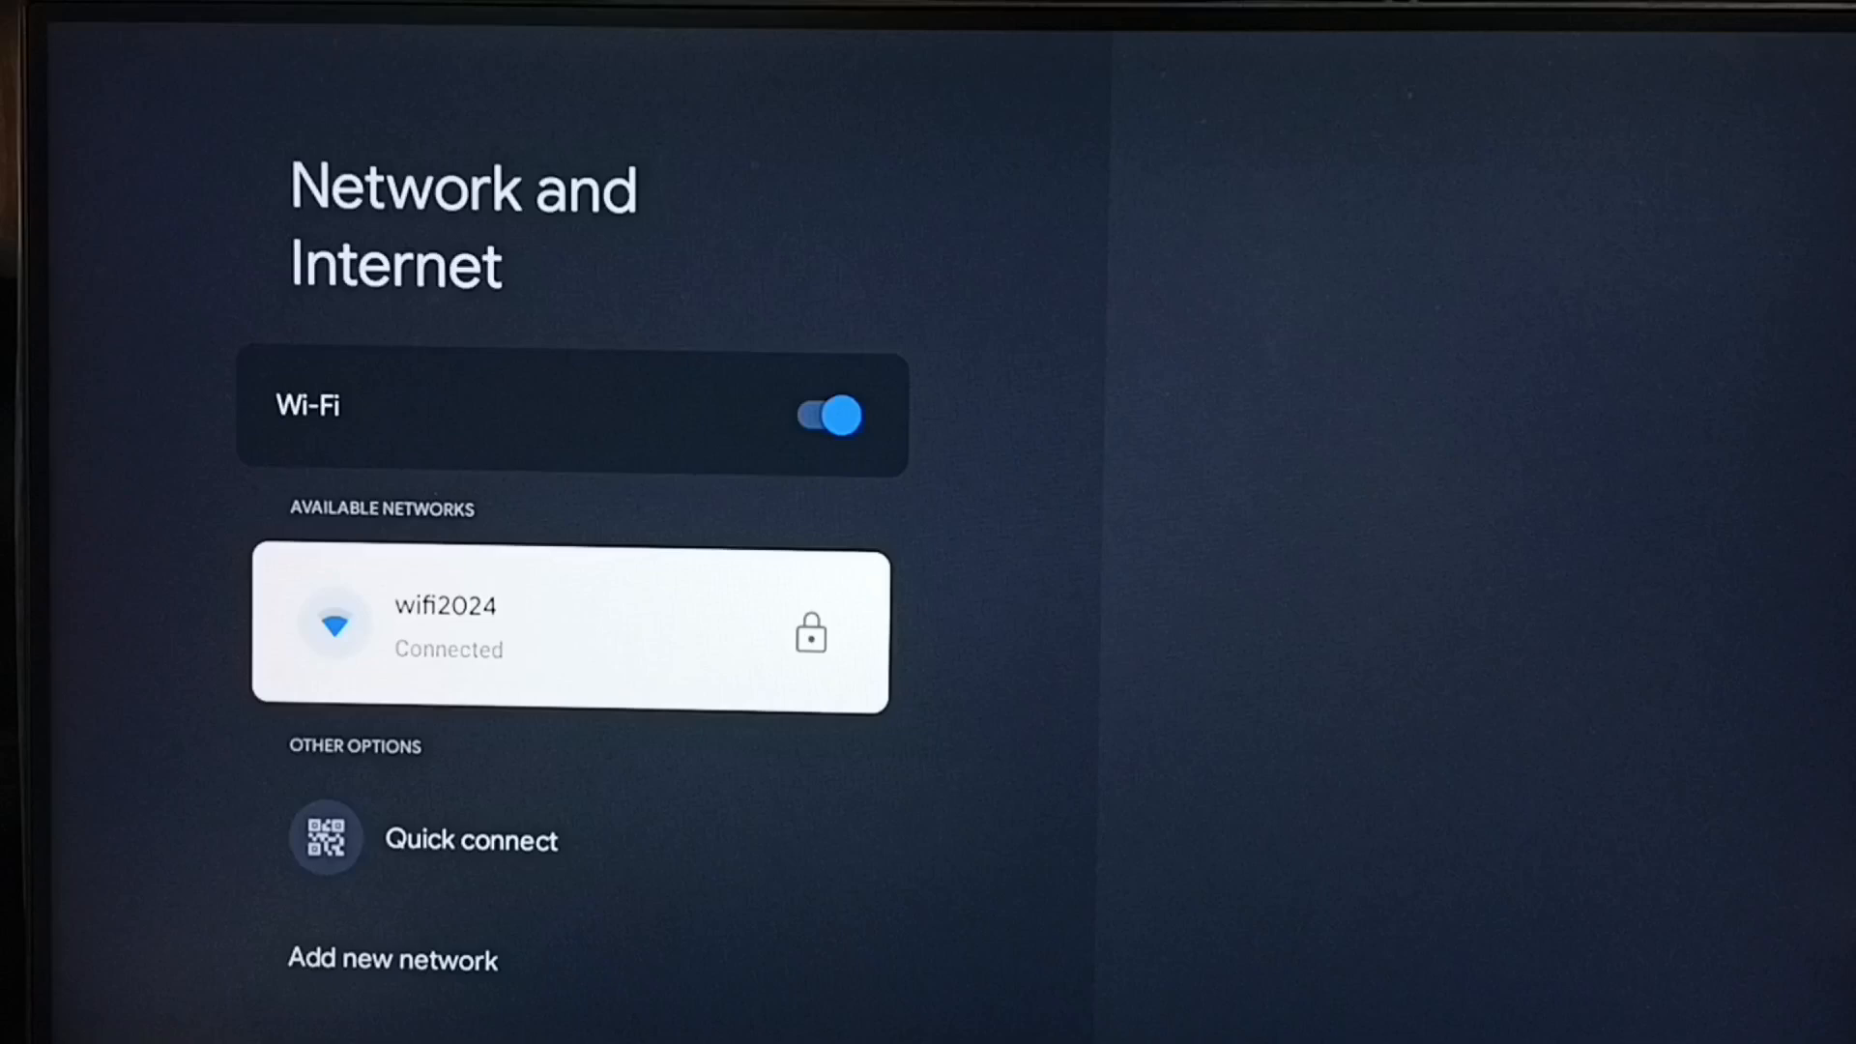
pyautogui.click(569, 628)
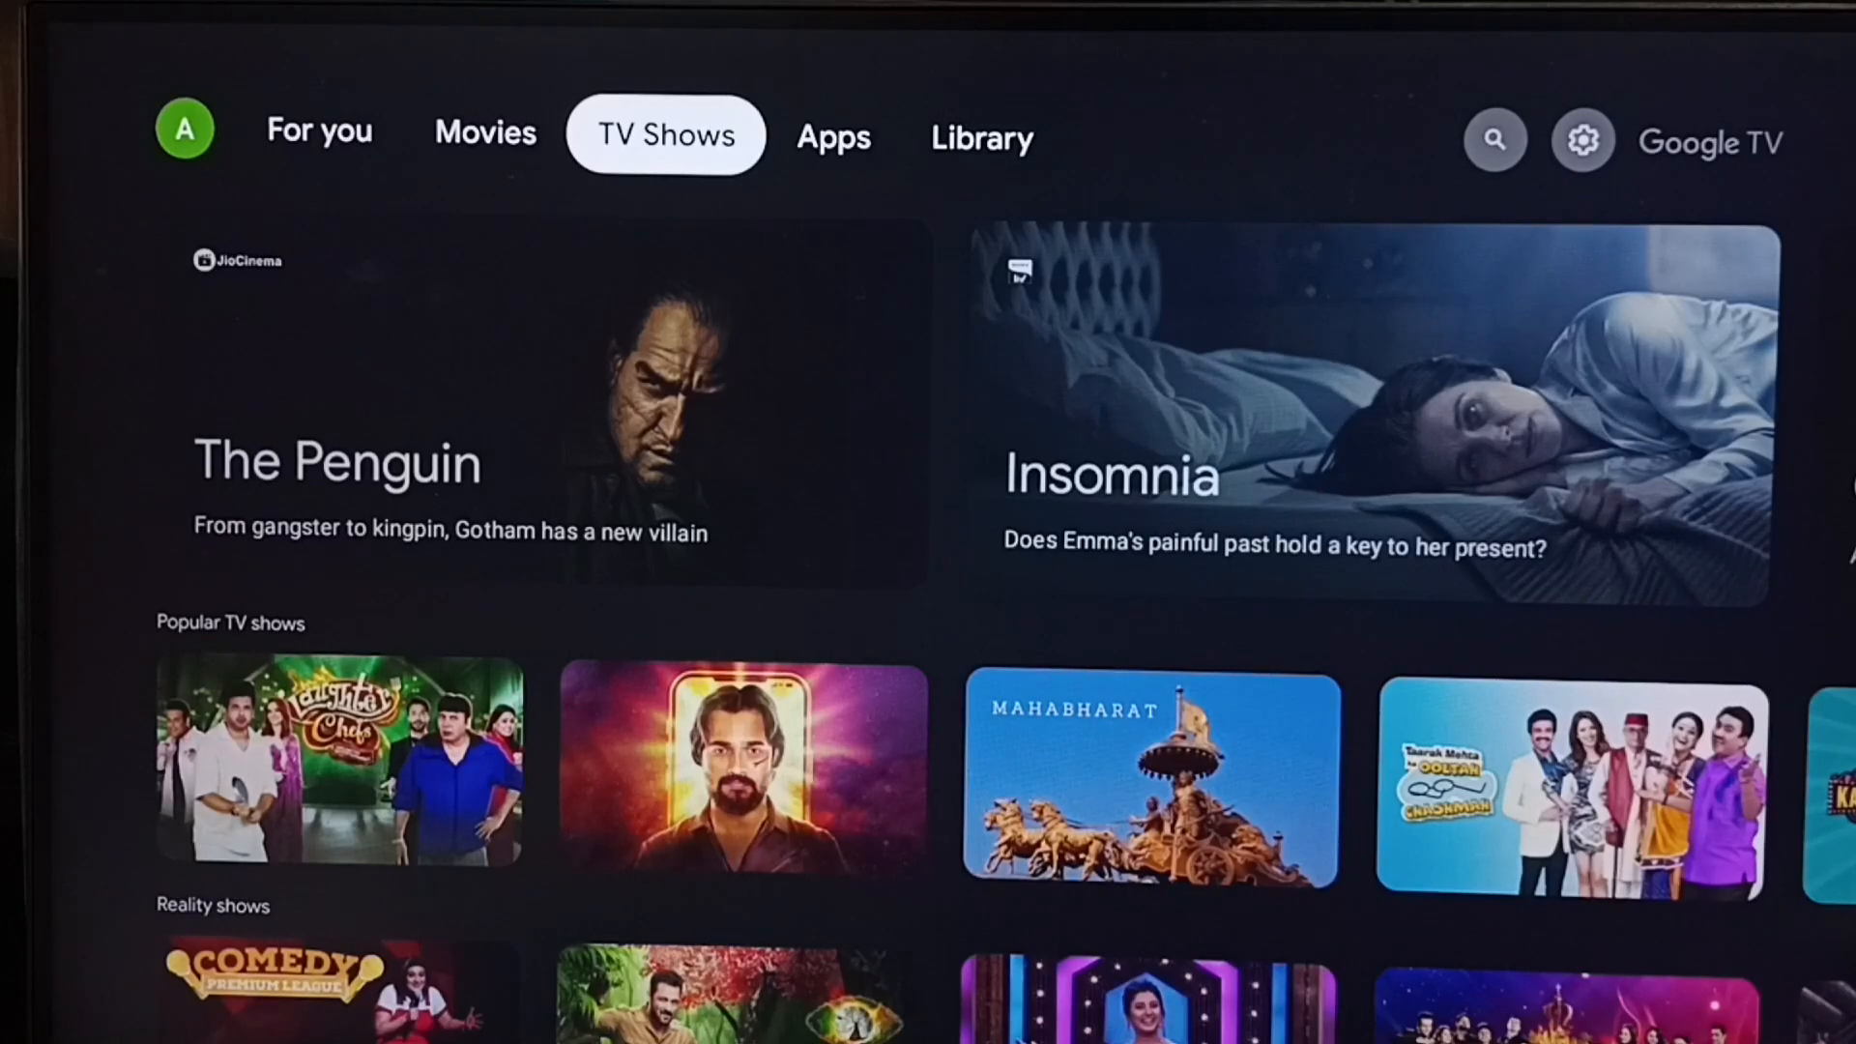
# Find AirScreen - AirPlay & Cast from the Apps page and install it
pyautogui.click(834, 136)
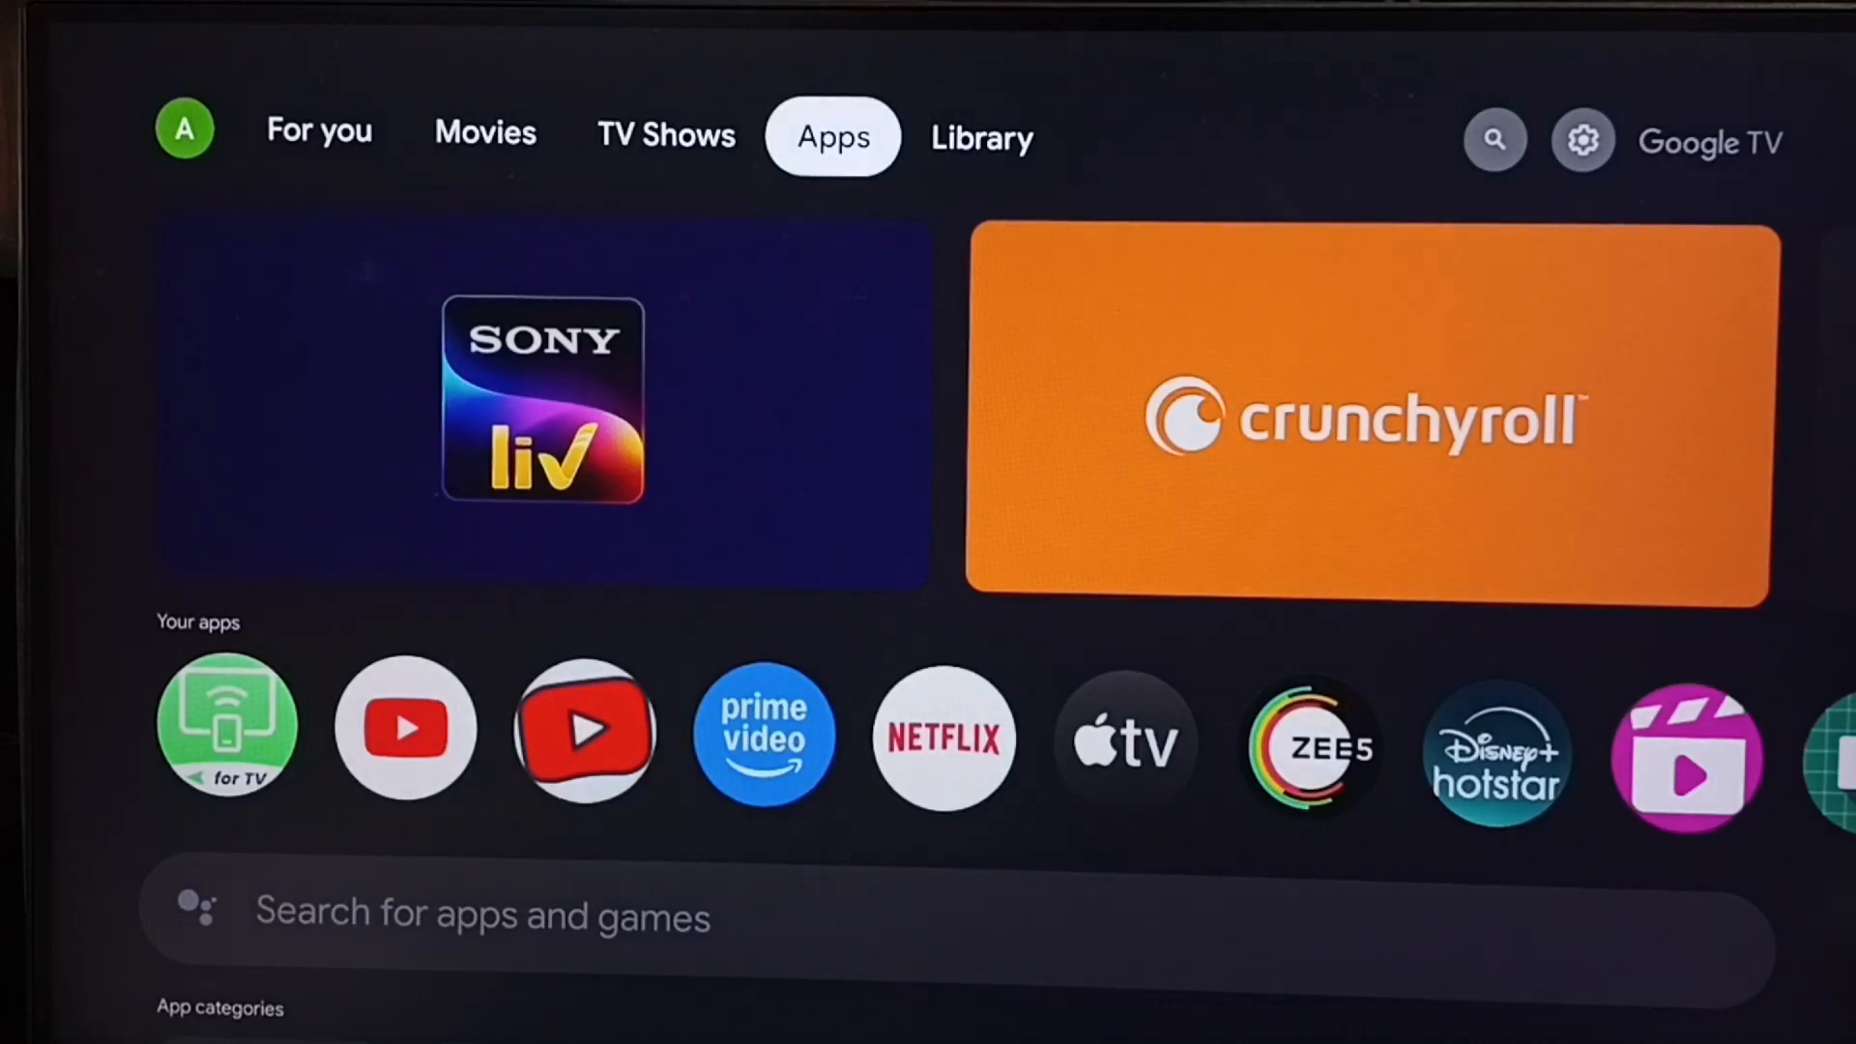
pyautogui.scroll(-3)
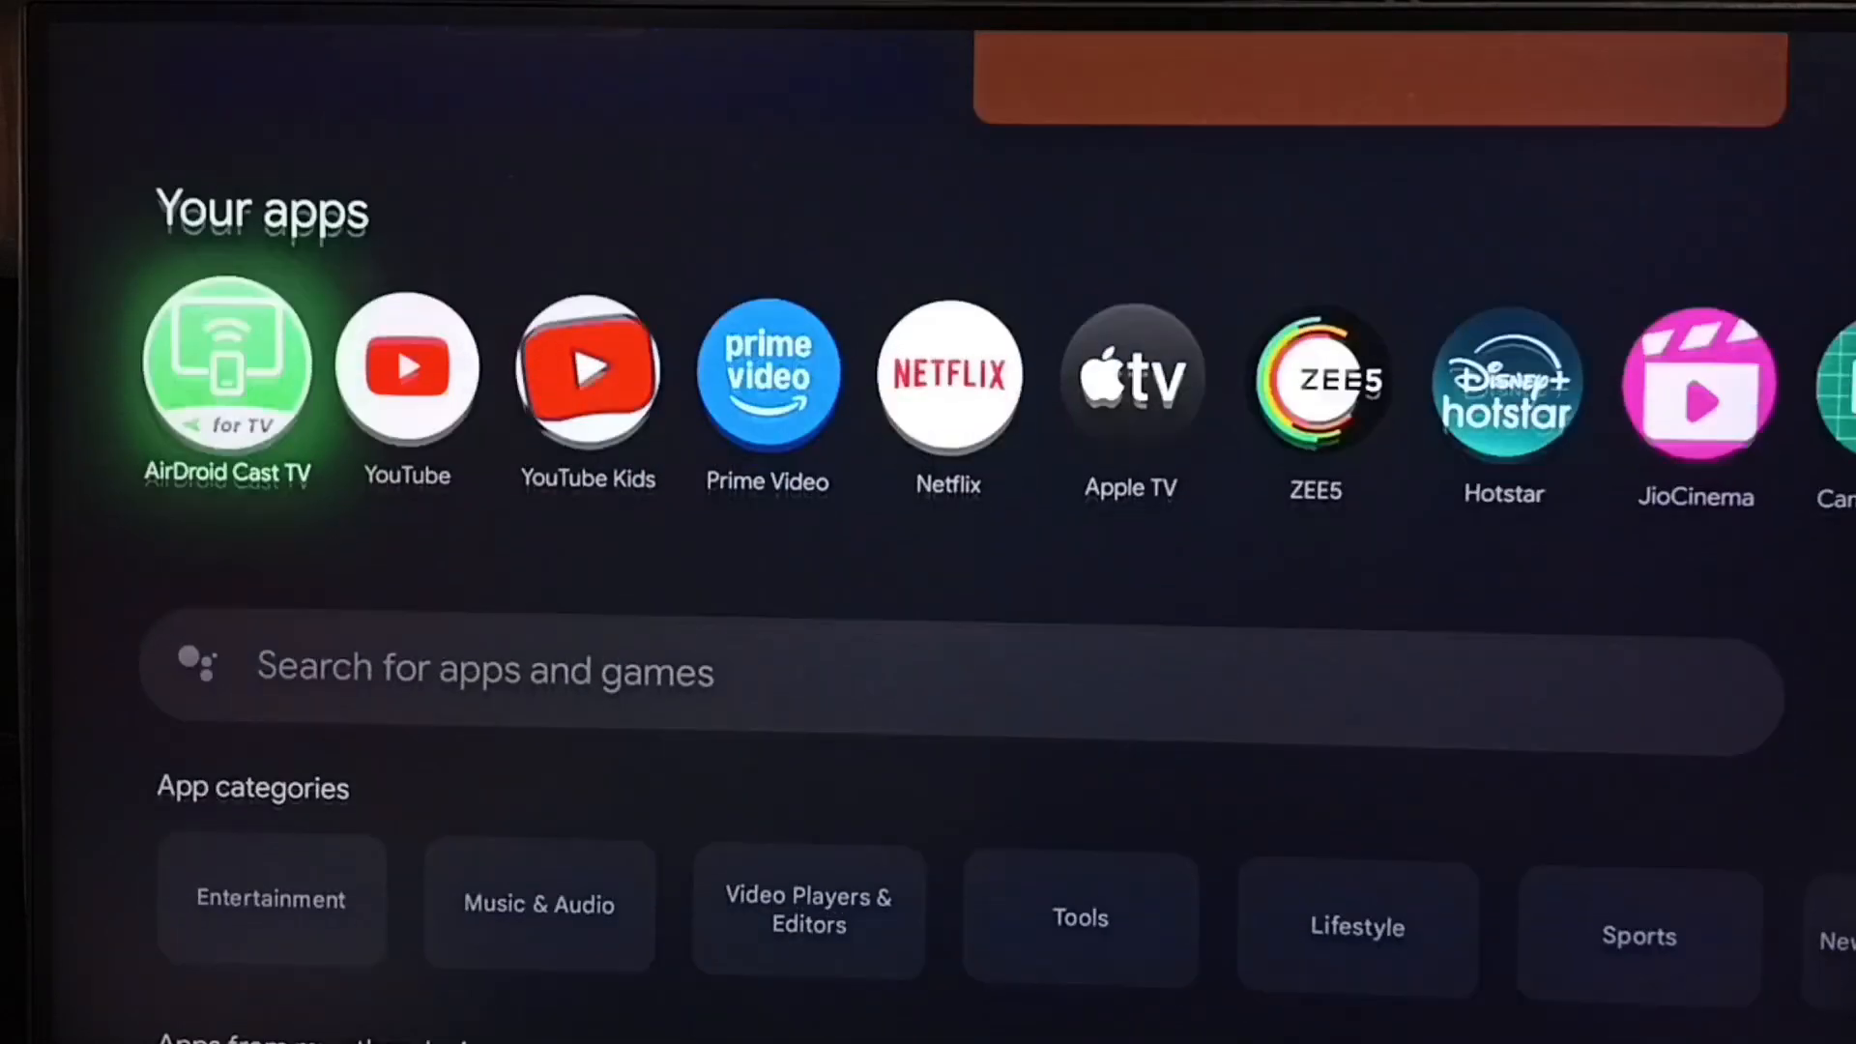
pyautogui.scroll(-3)
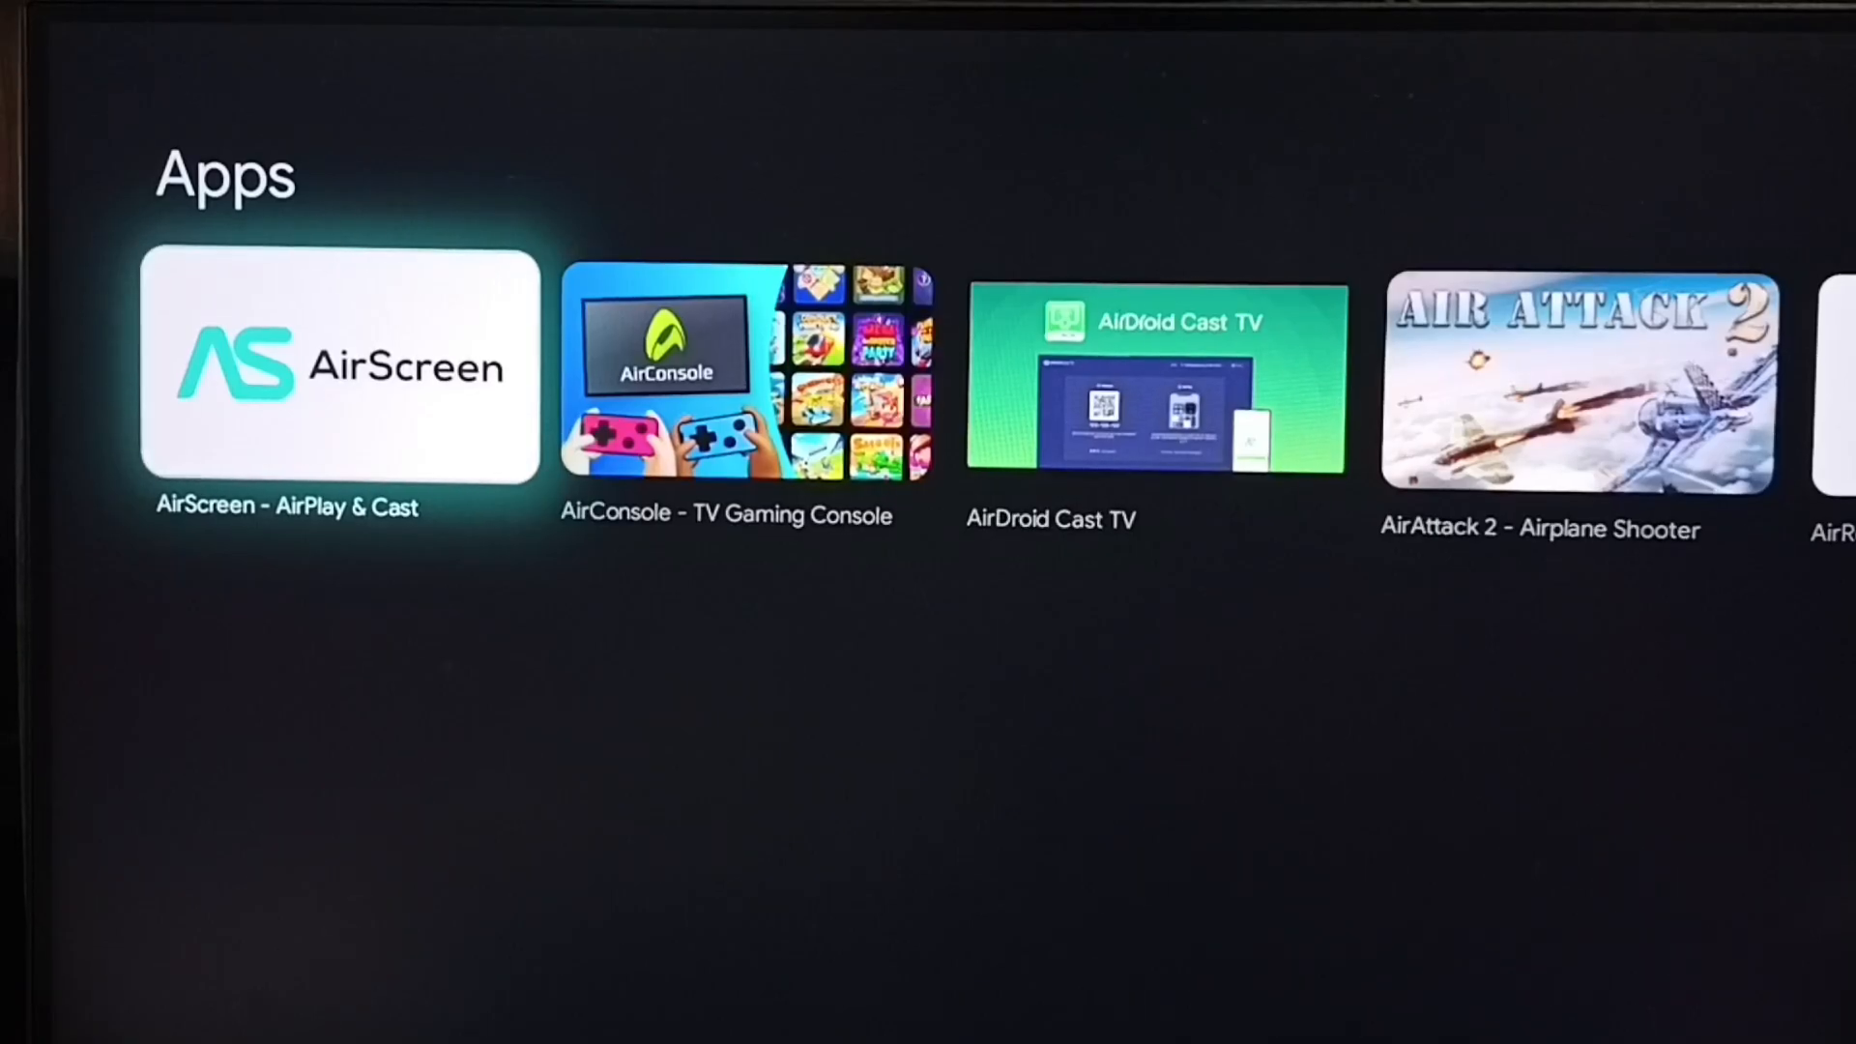
pyautogui.click(339, 368)
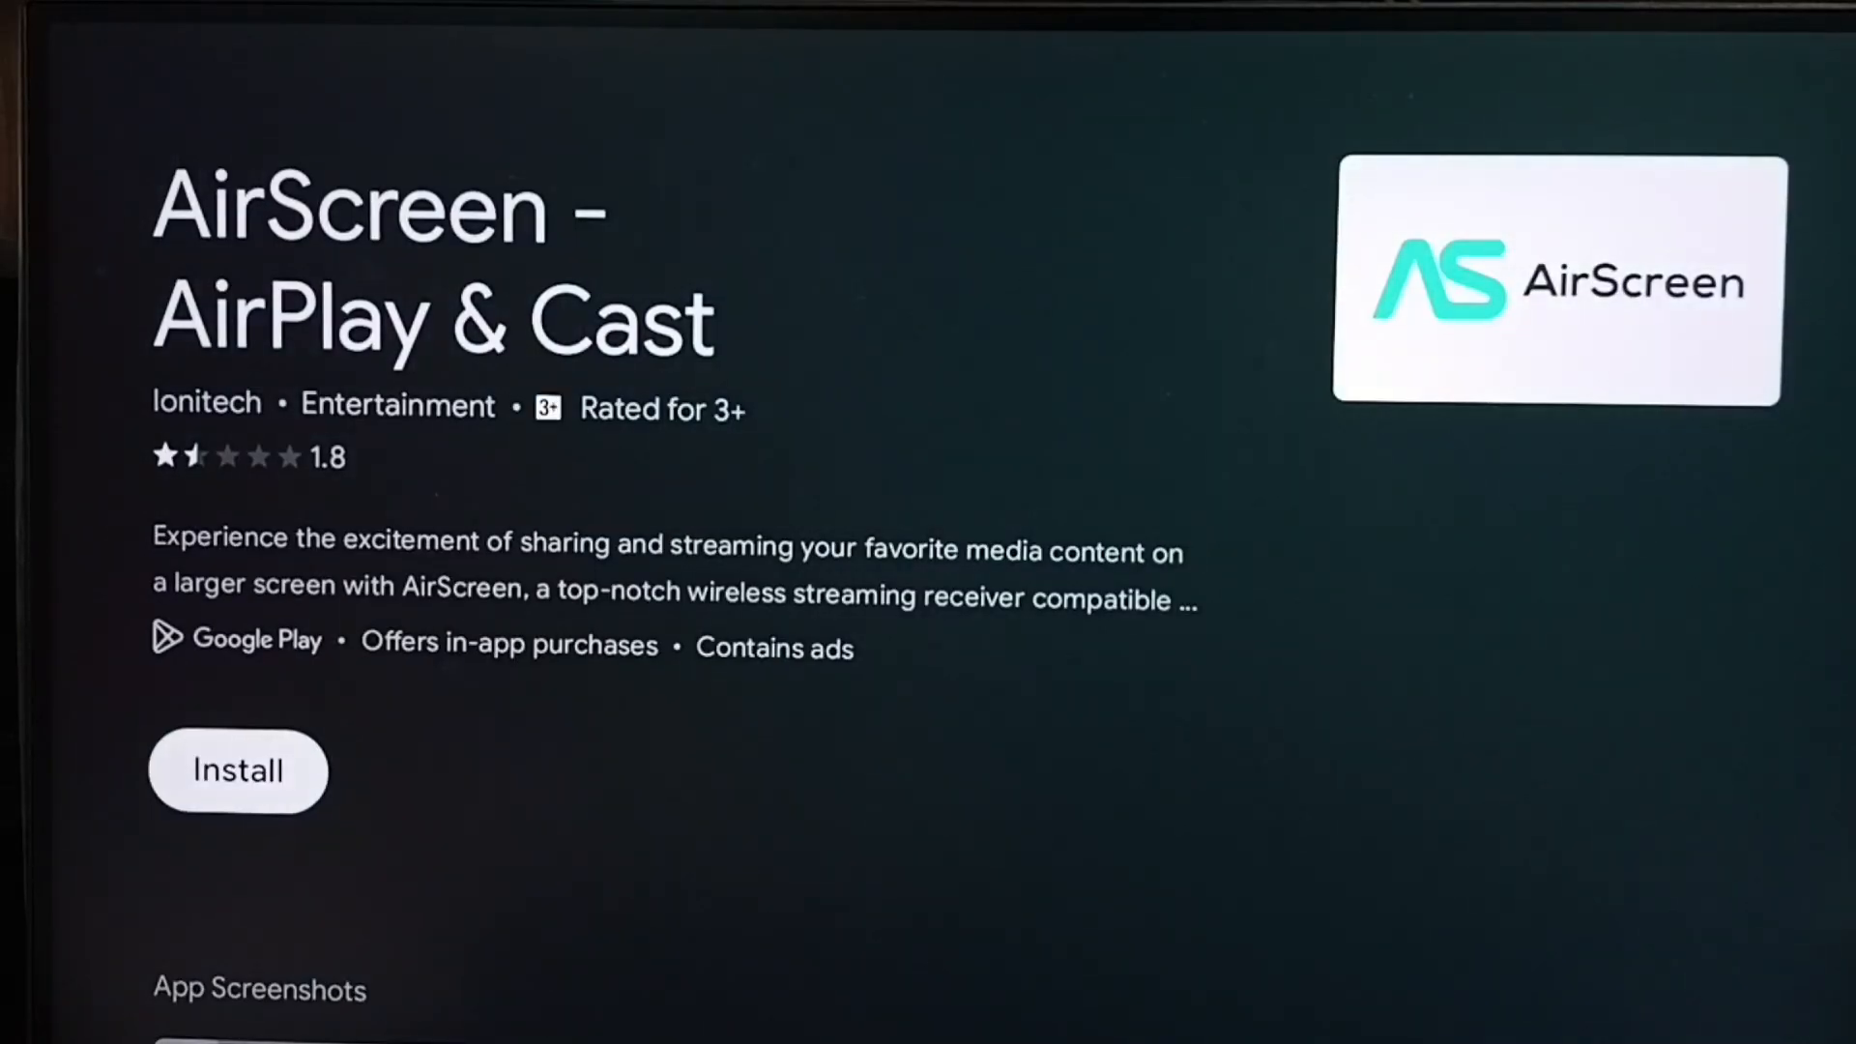
pyautogui.click(238, 769)
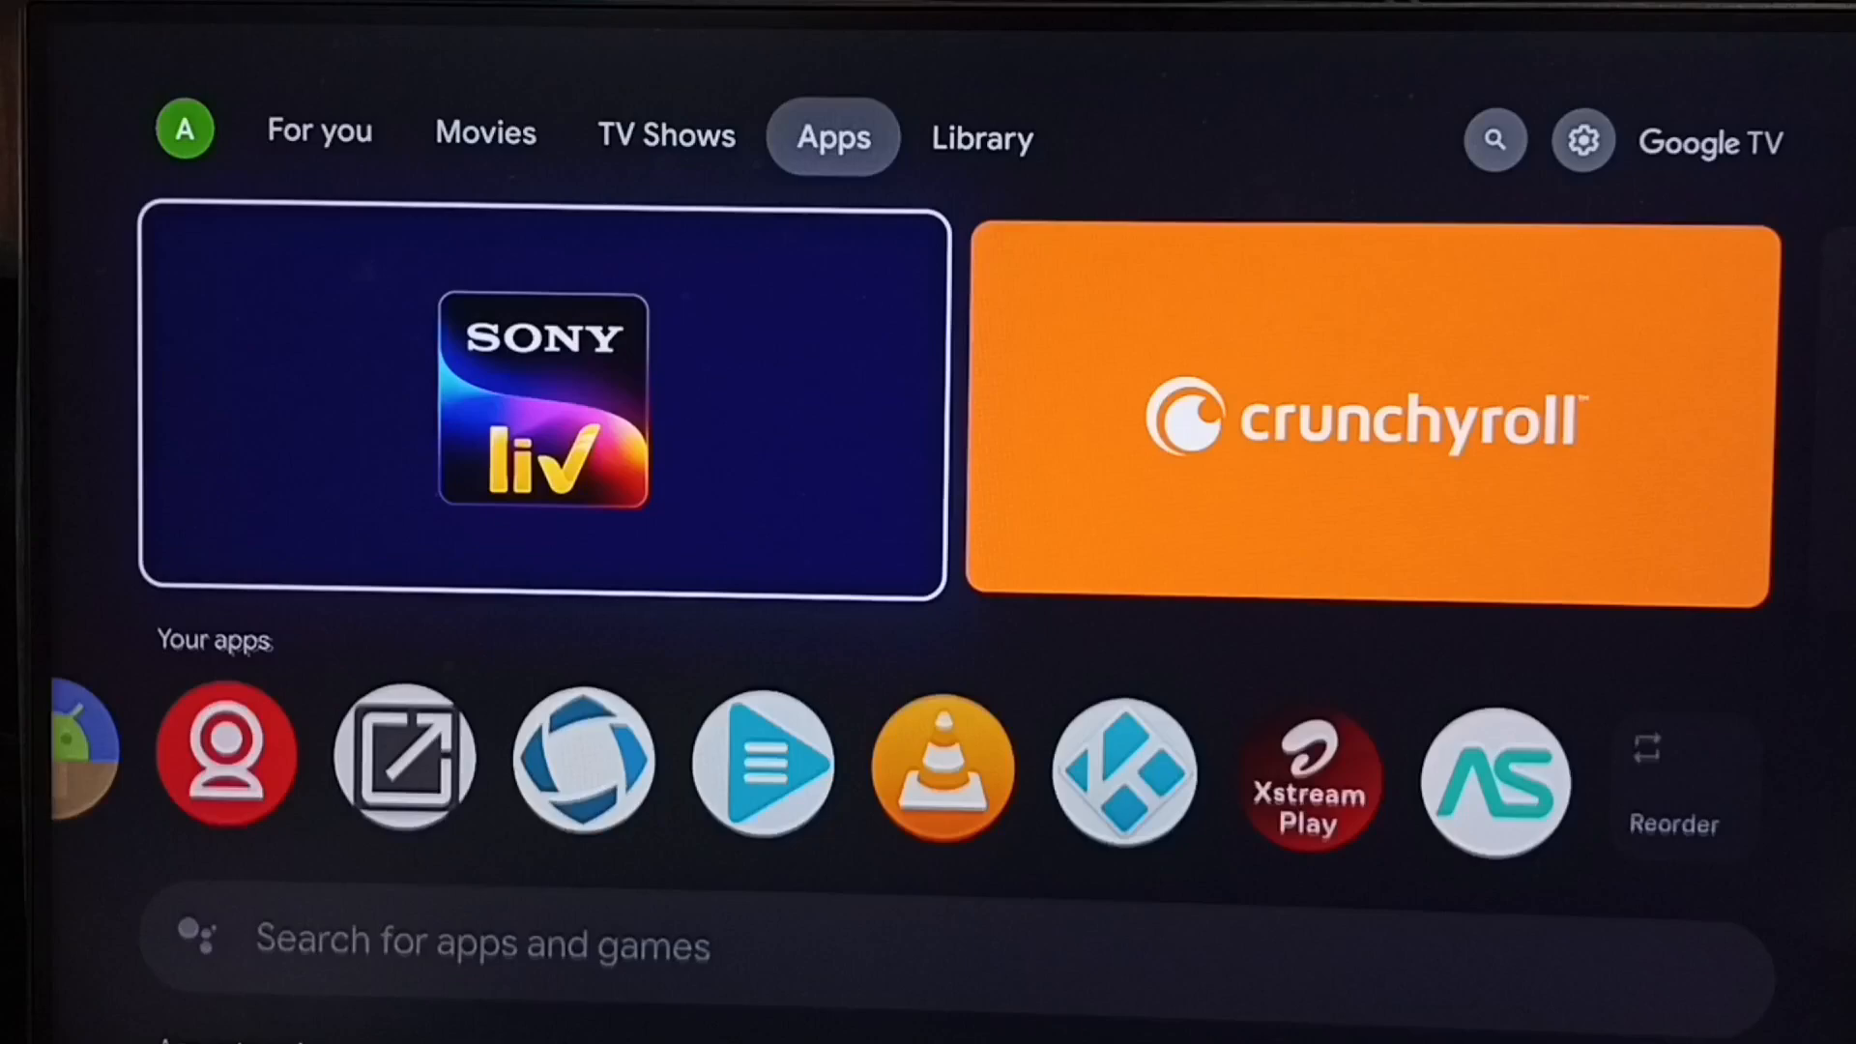
# Launch AirScreen, pass the welcome screen, and grant location permission
pyautogui.scroll(-3)
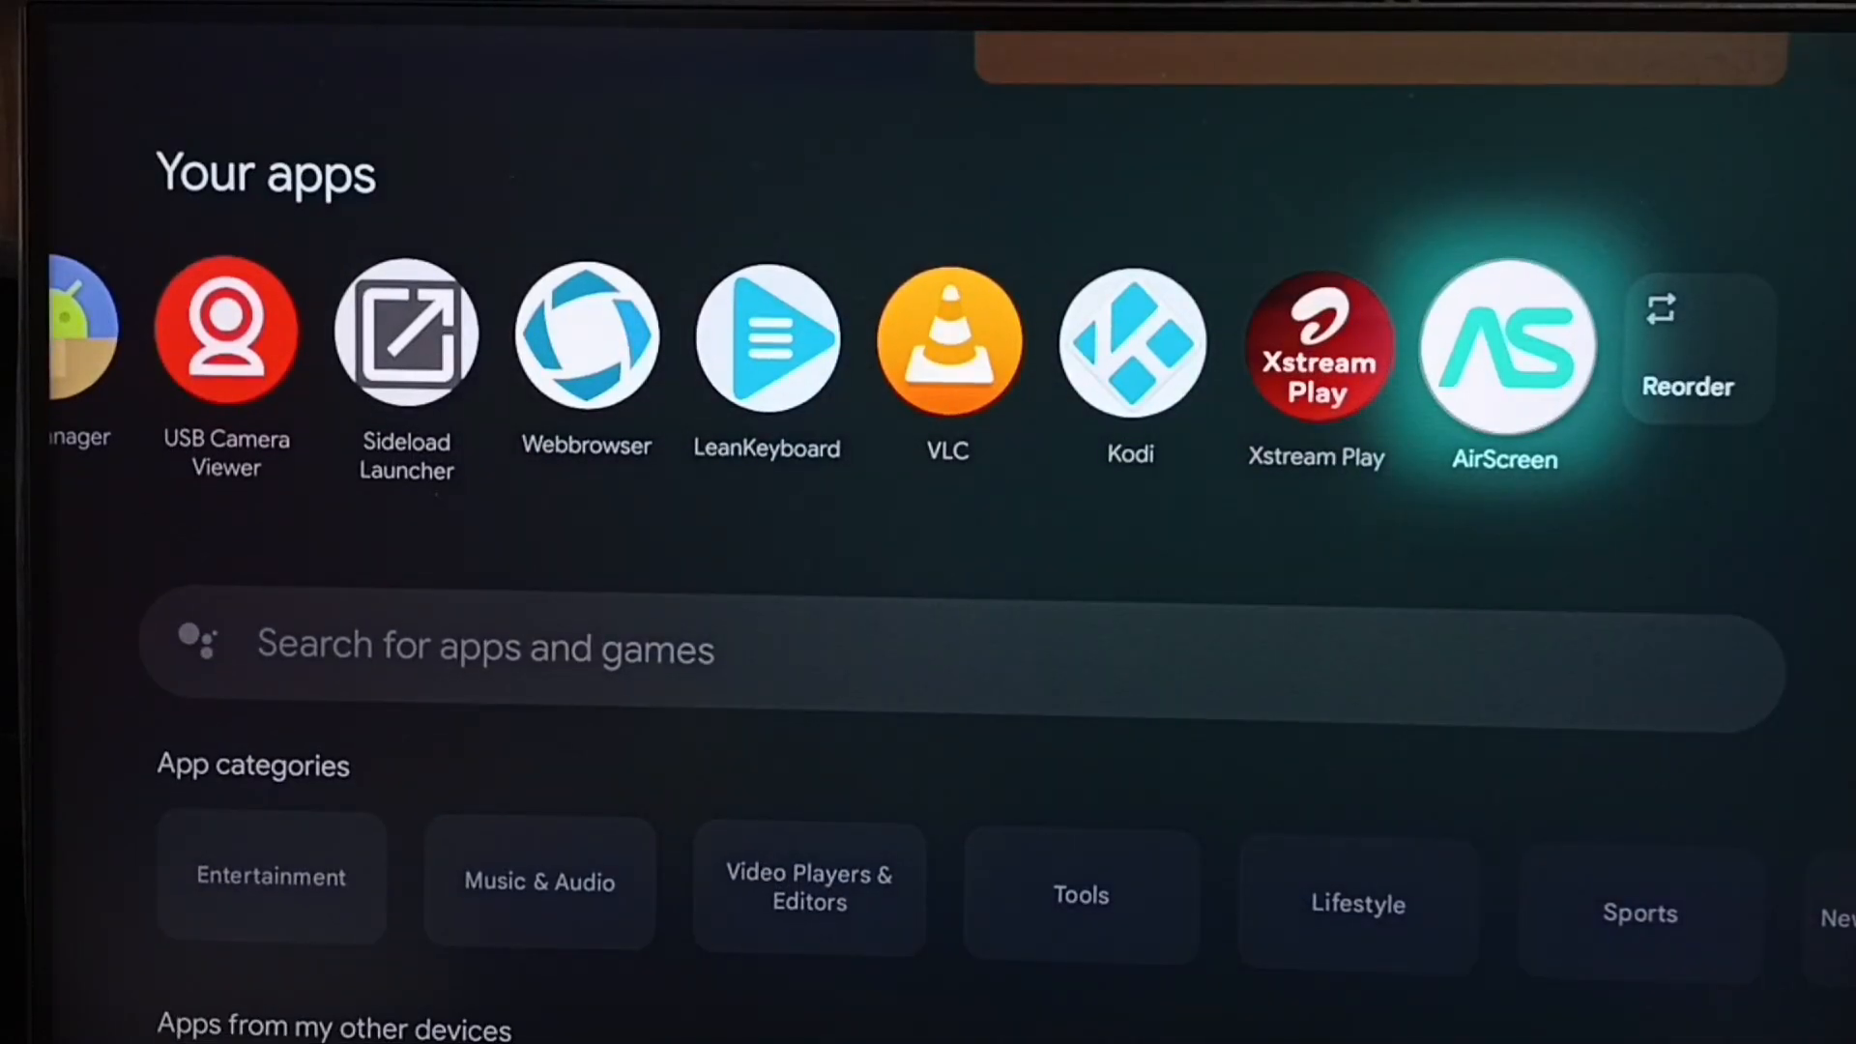
pyautogui.click(1505, 344)
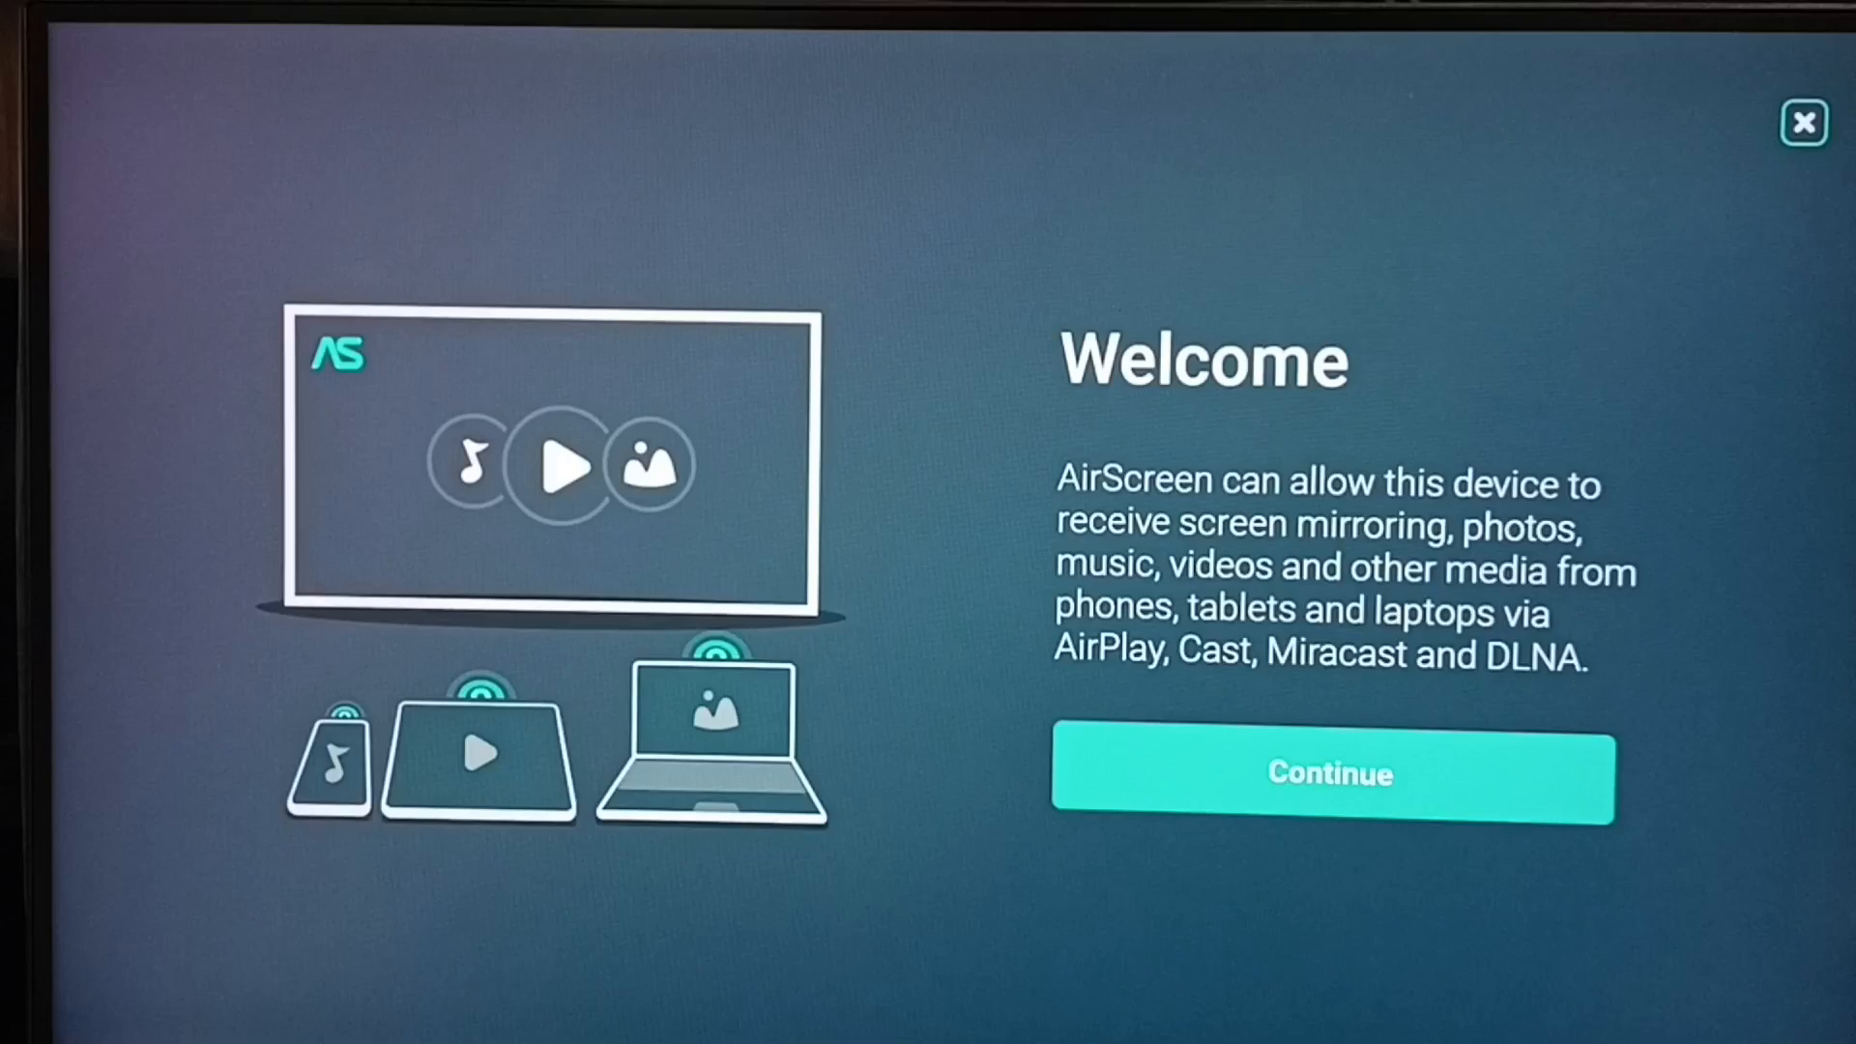
pyautogui.click(1330, 776)
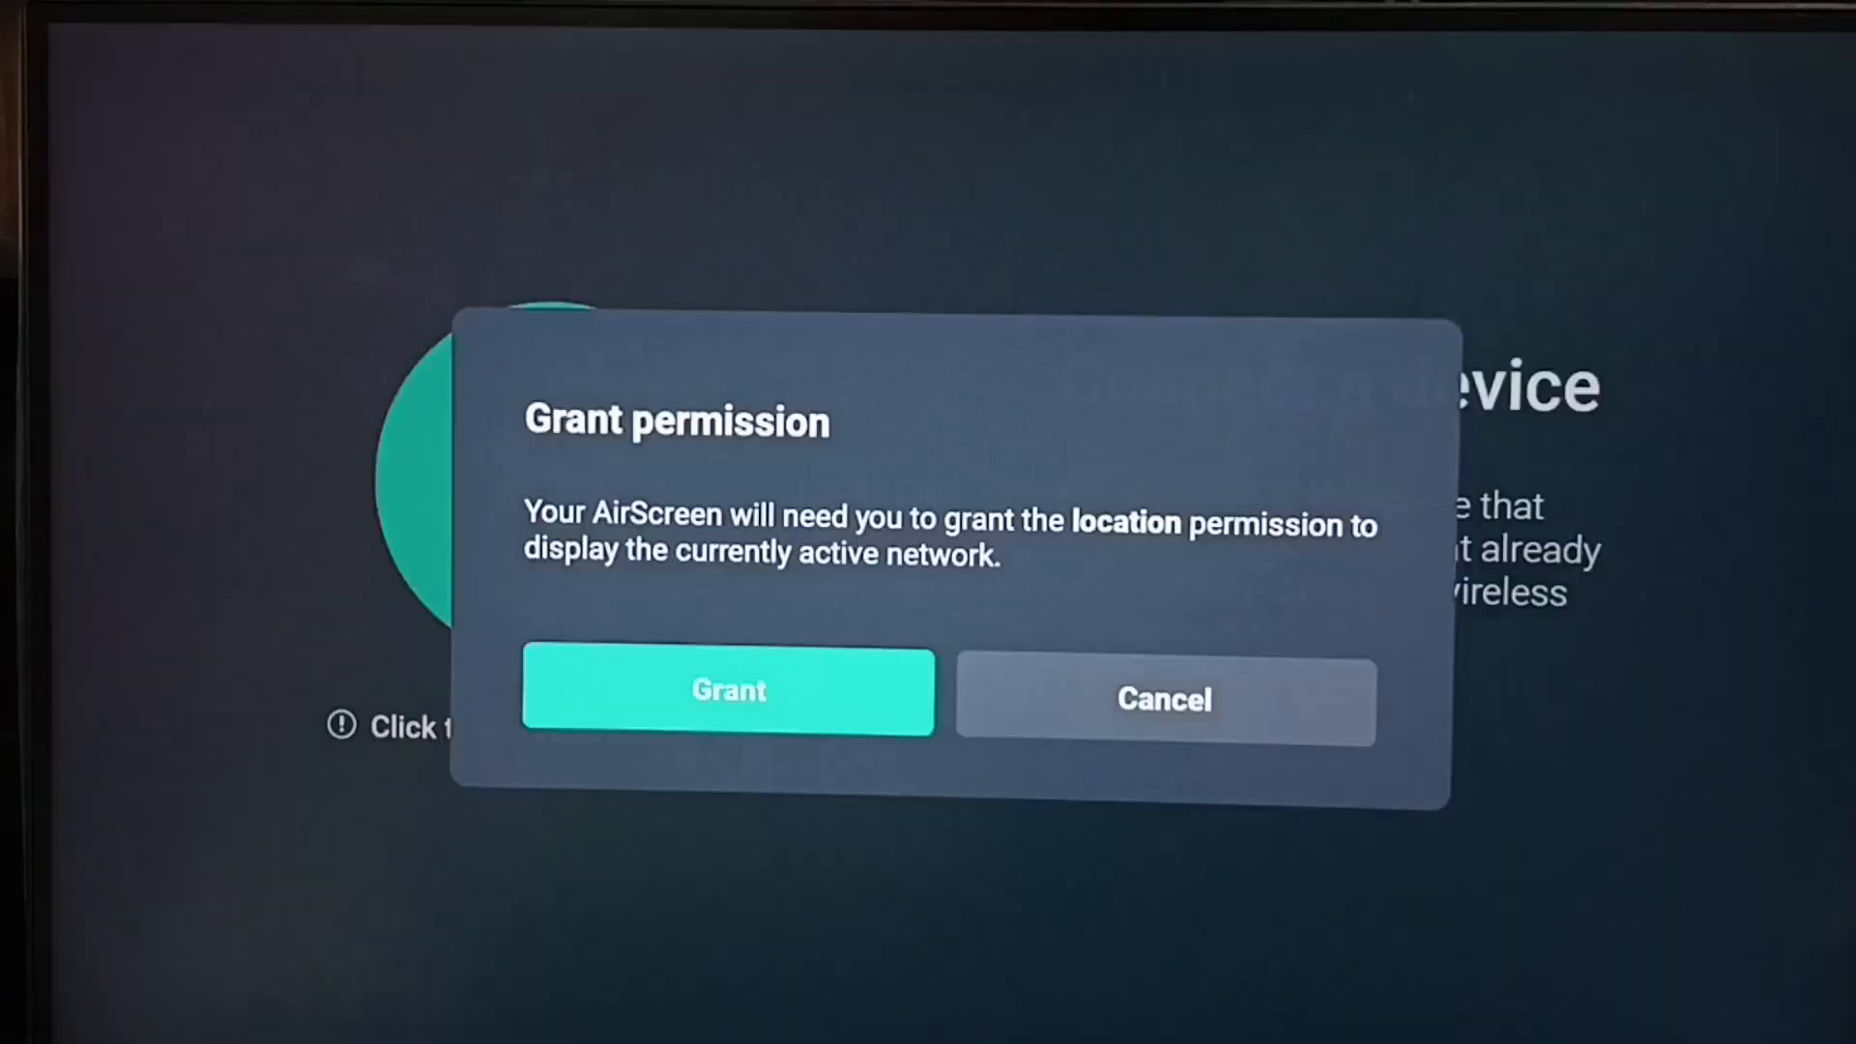
pyautogui.click(728, 691)
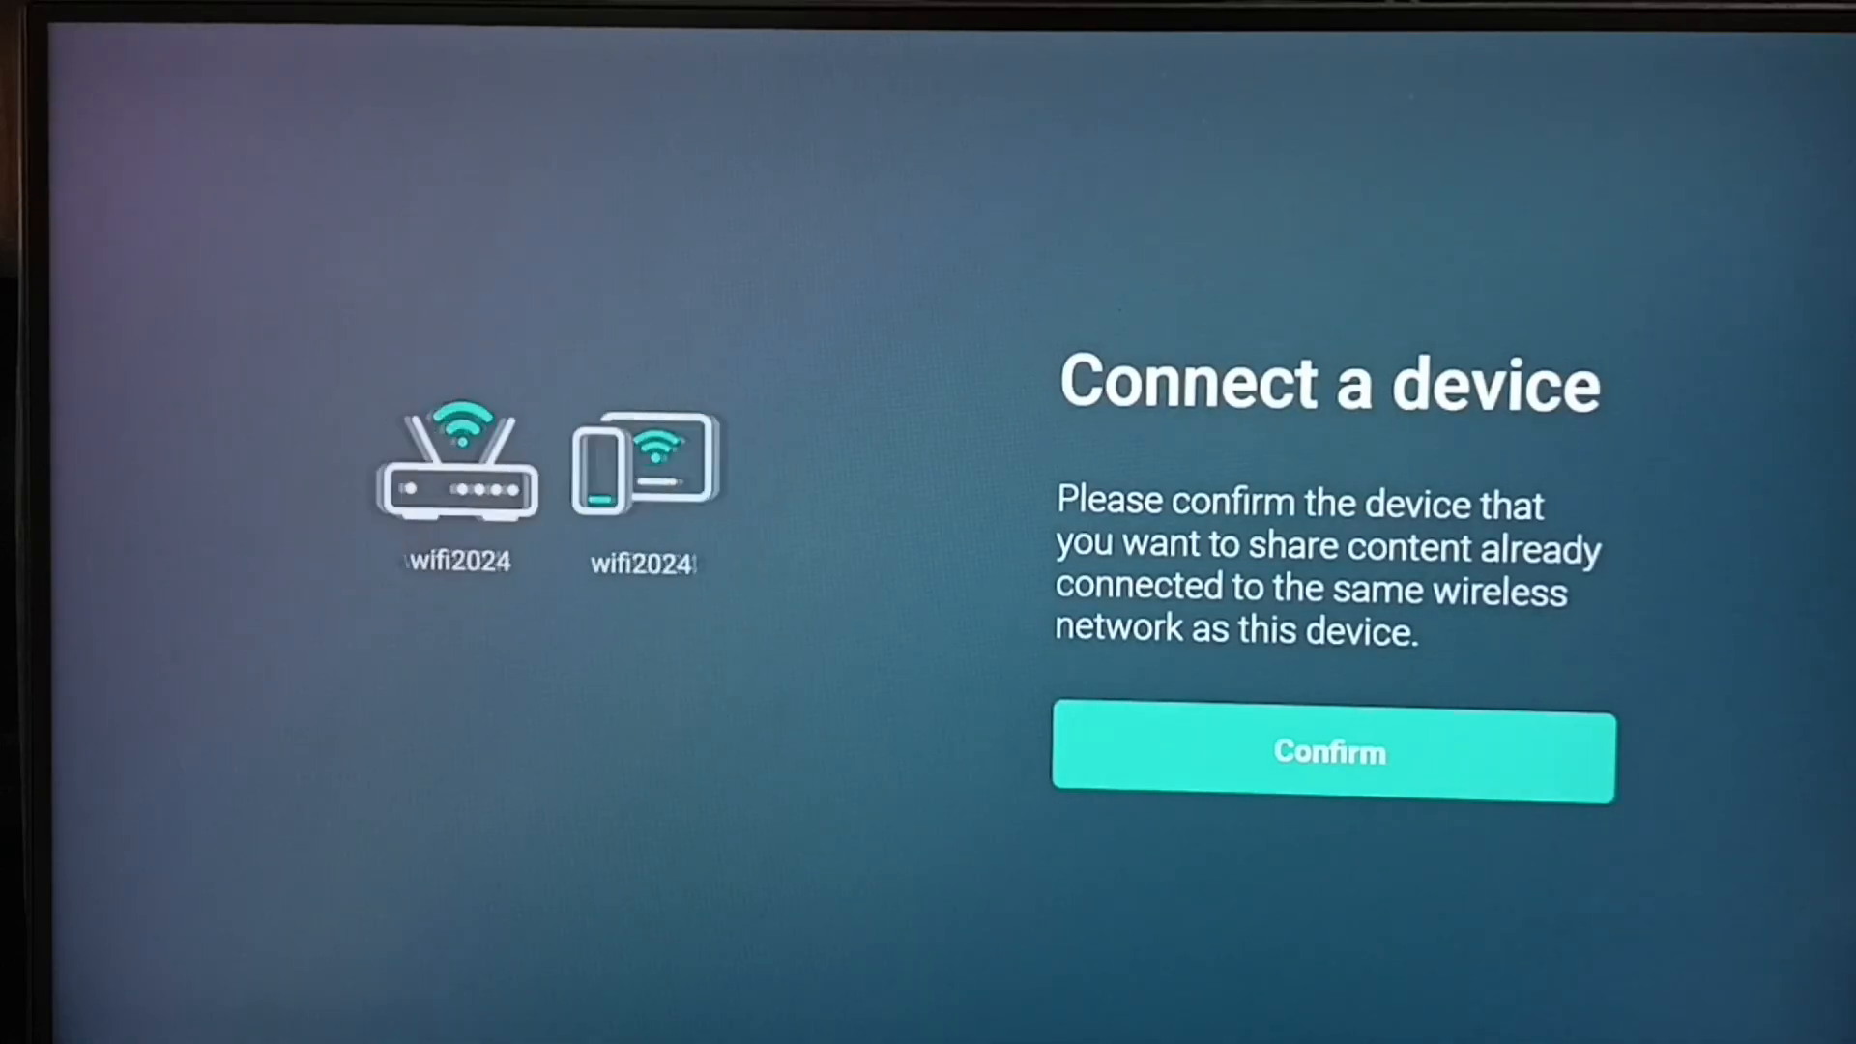
# Confirm the phone is on the same network, then exit the Connection Assistant
pyautogui.click(1330, 755)
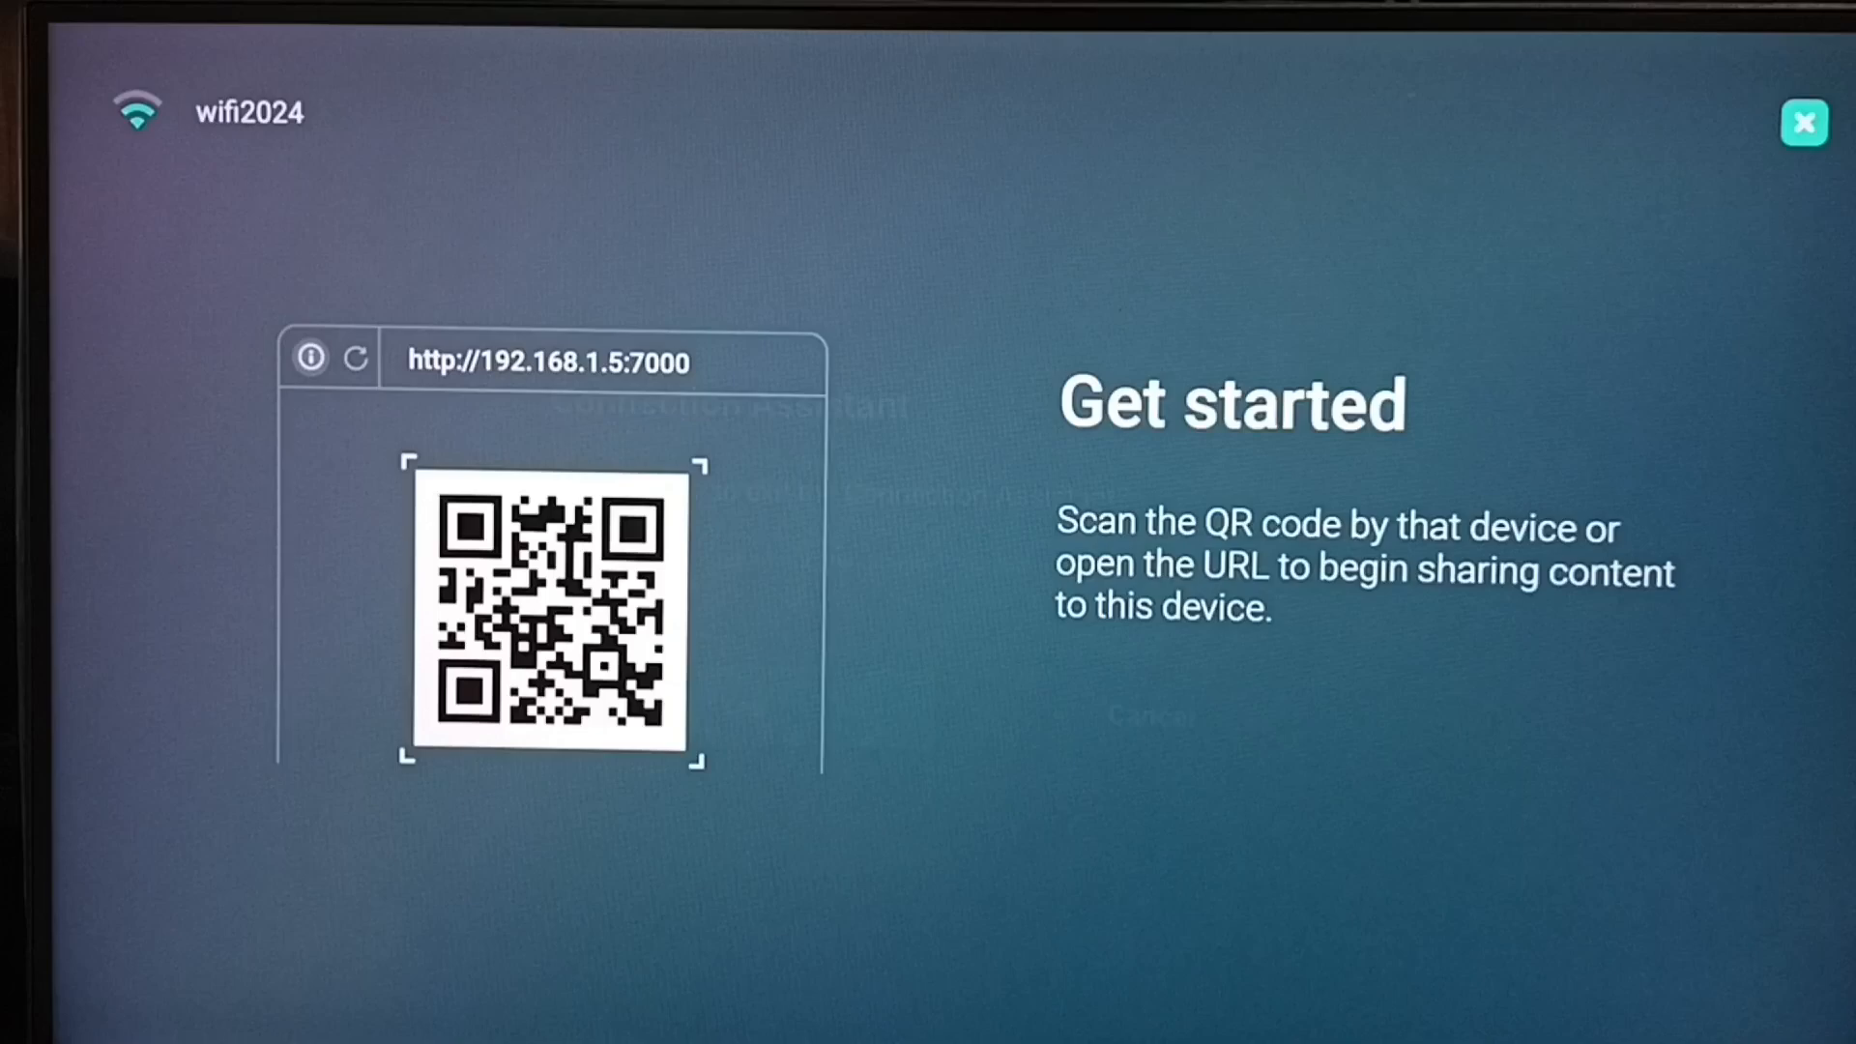
pyautogui.click(1803, 122)
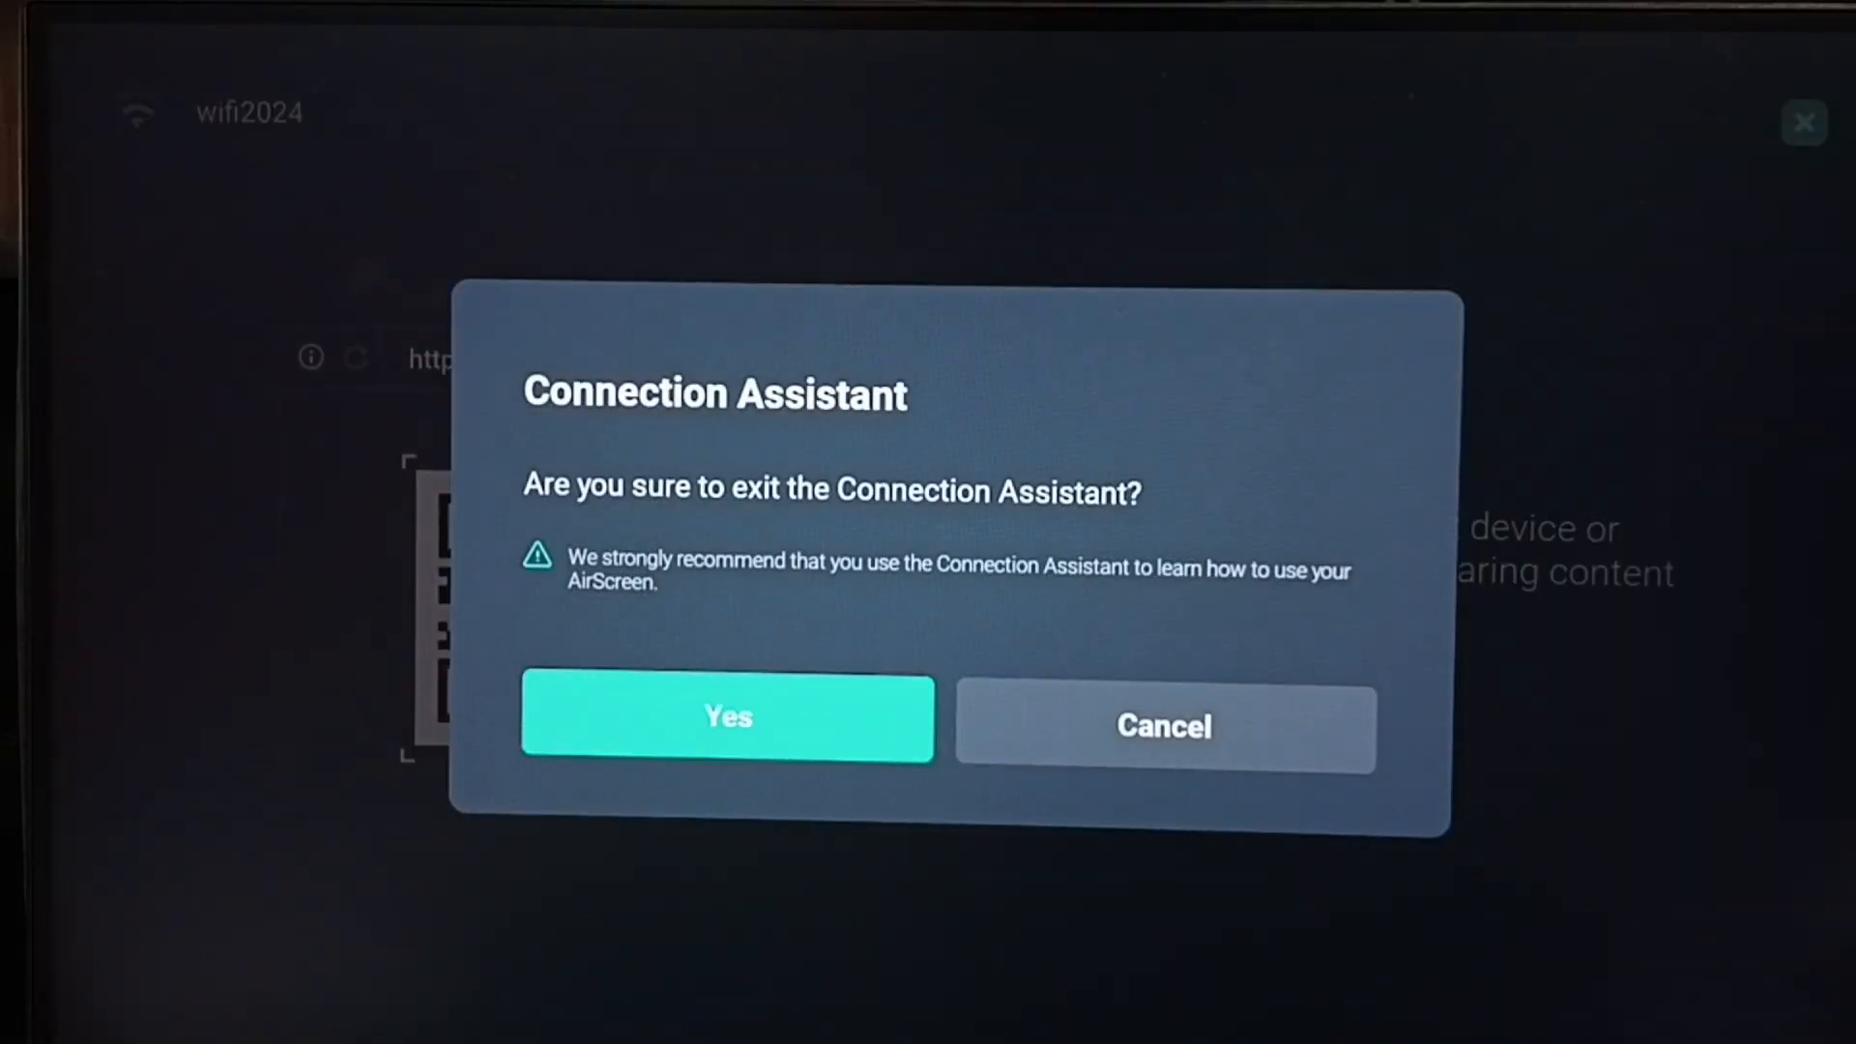
# Confirm leaving the assistant and mirror the iPhone to AS-Chromecast[AirPlay]
pyautogui.click(727, 718)
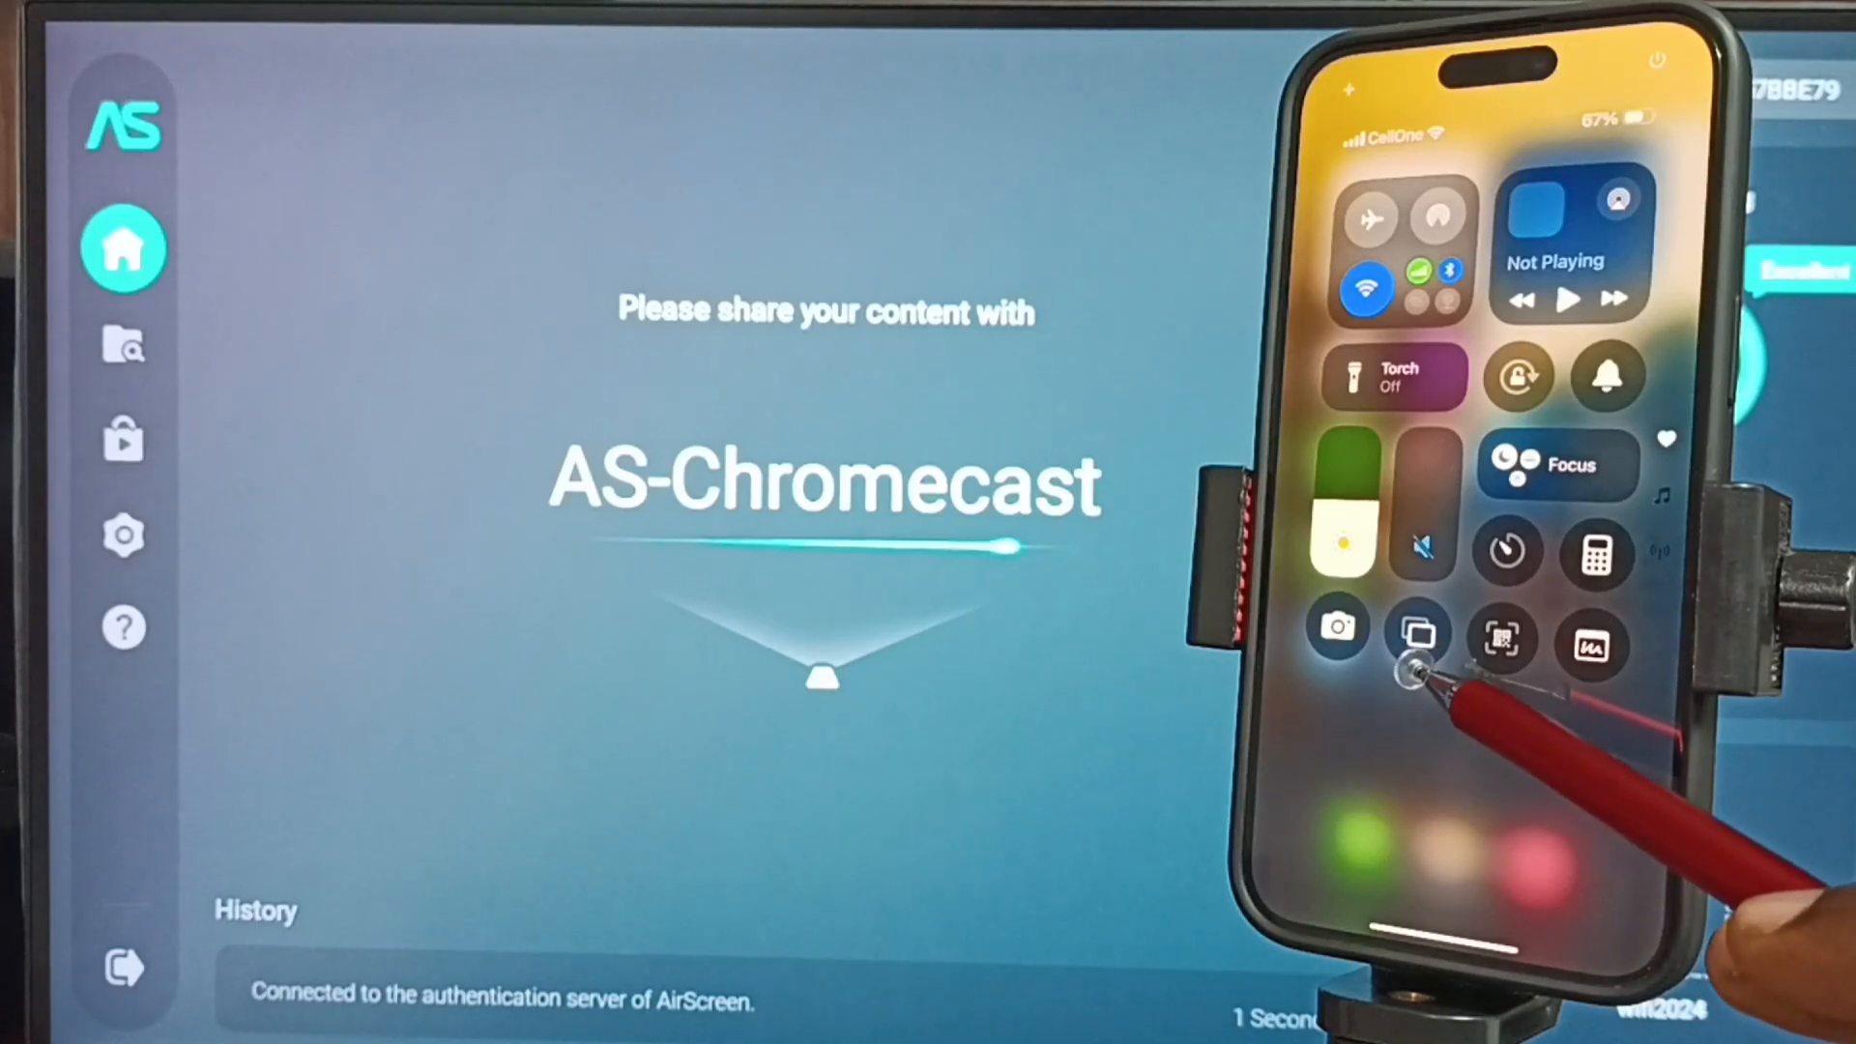
pyautogui.click(1417, 627)
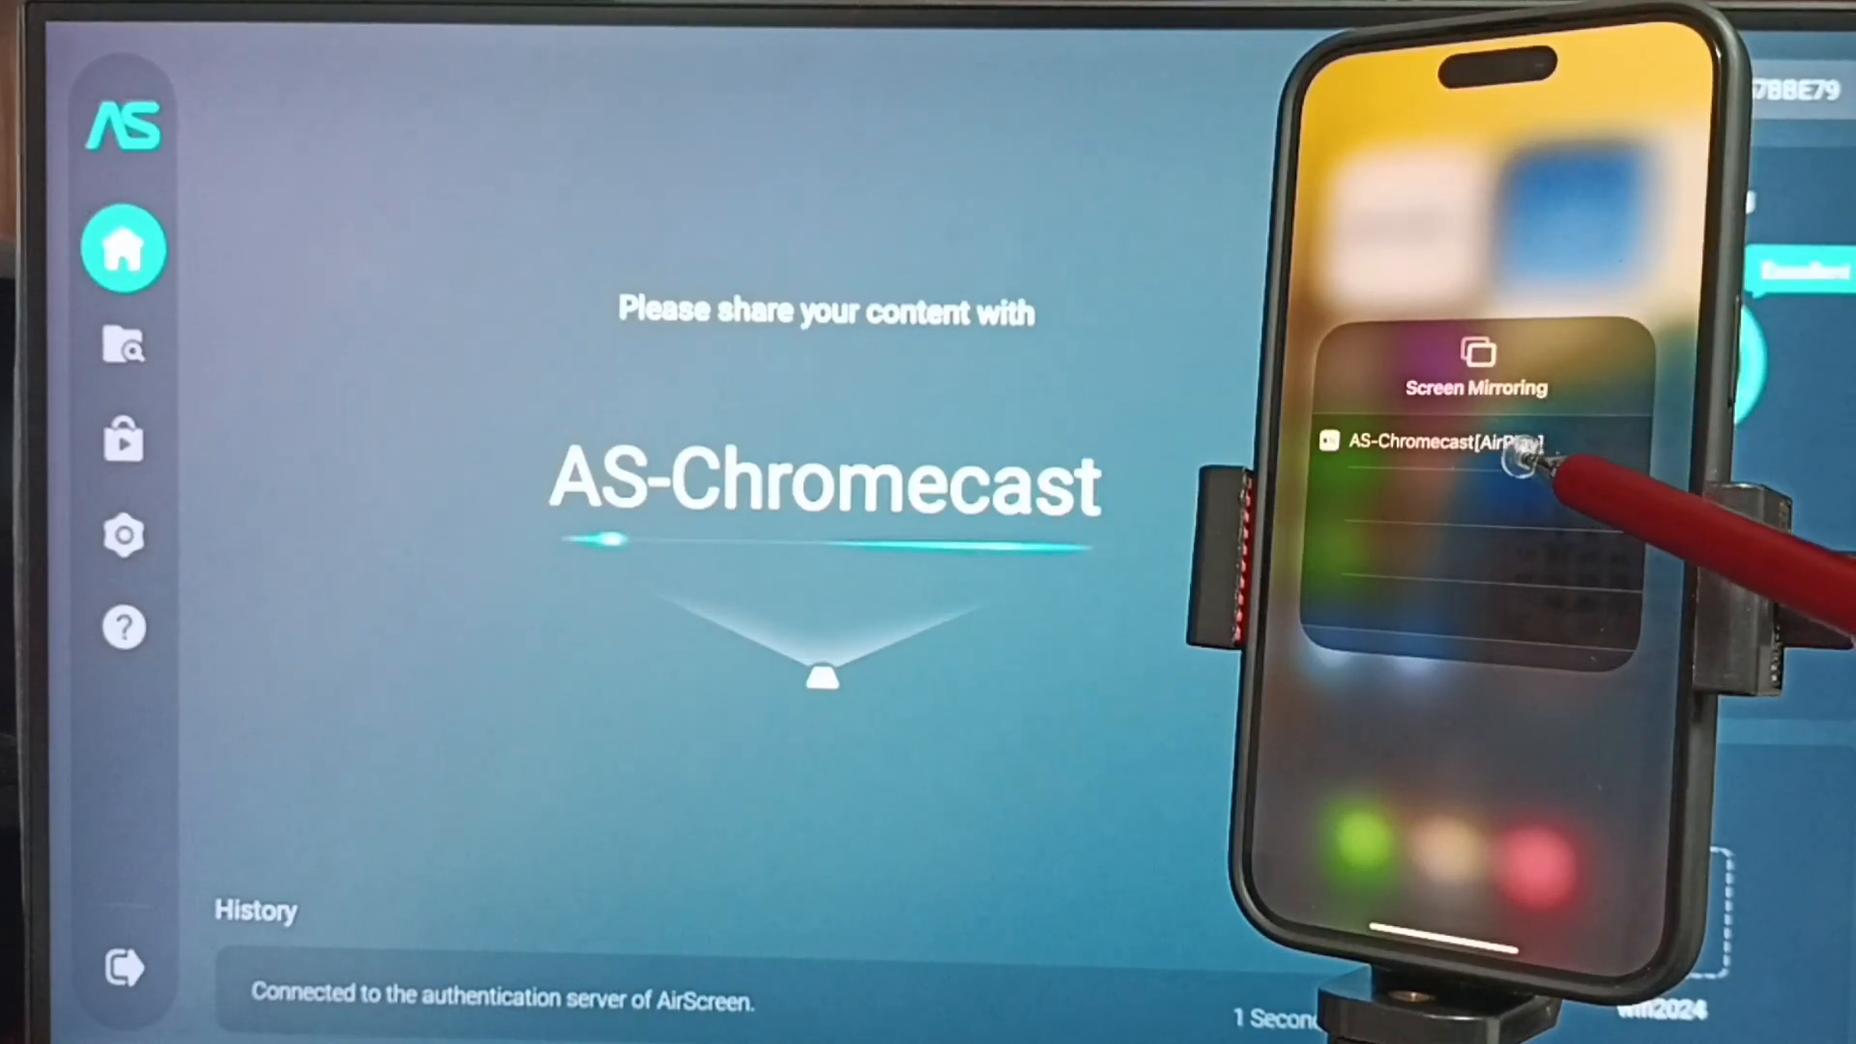
pyautogui.click(1476, 443)
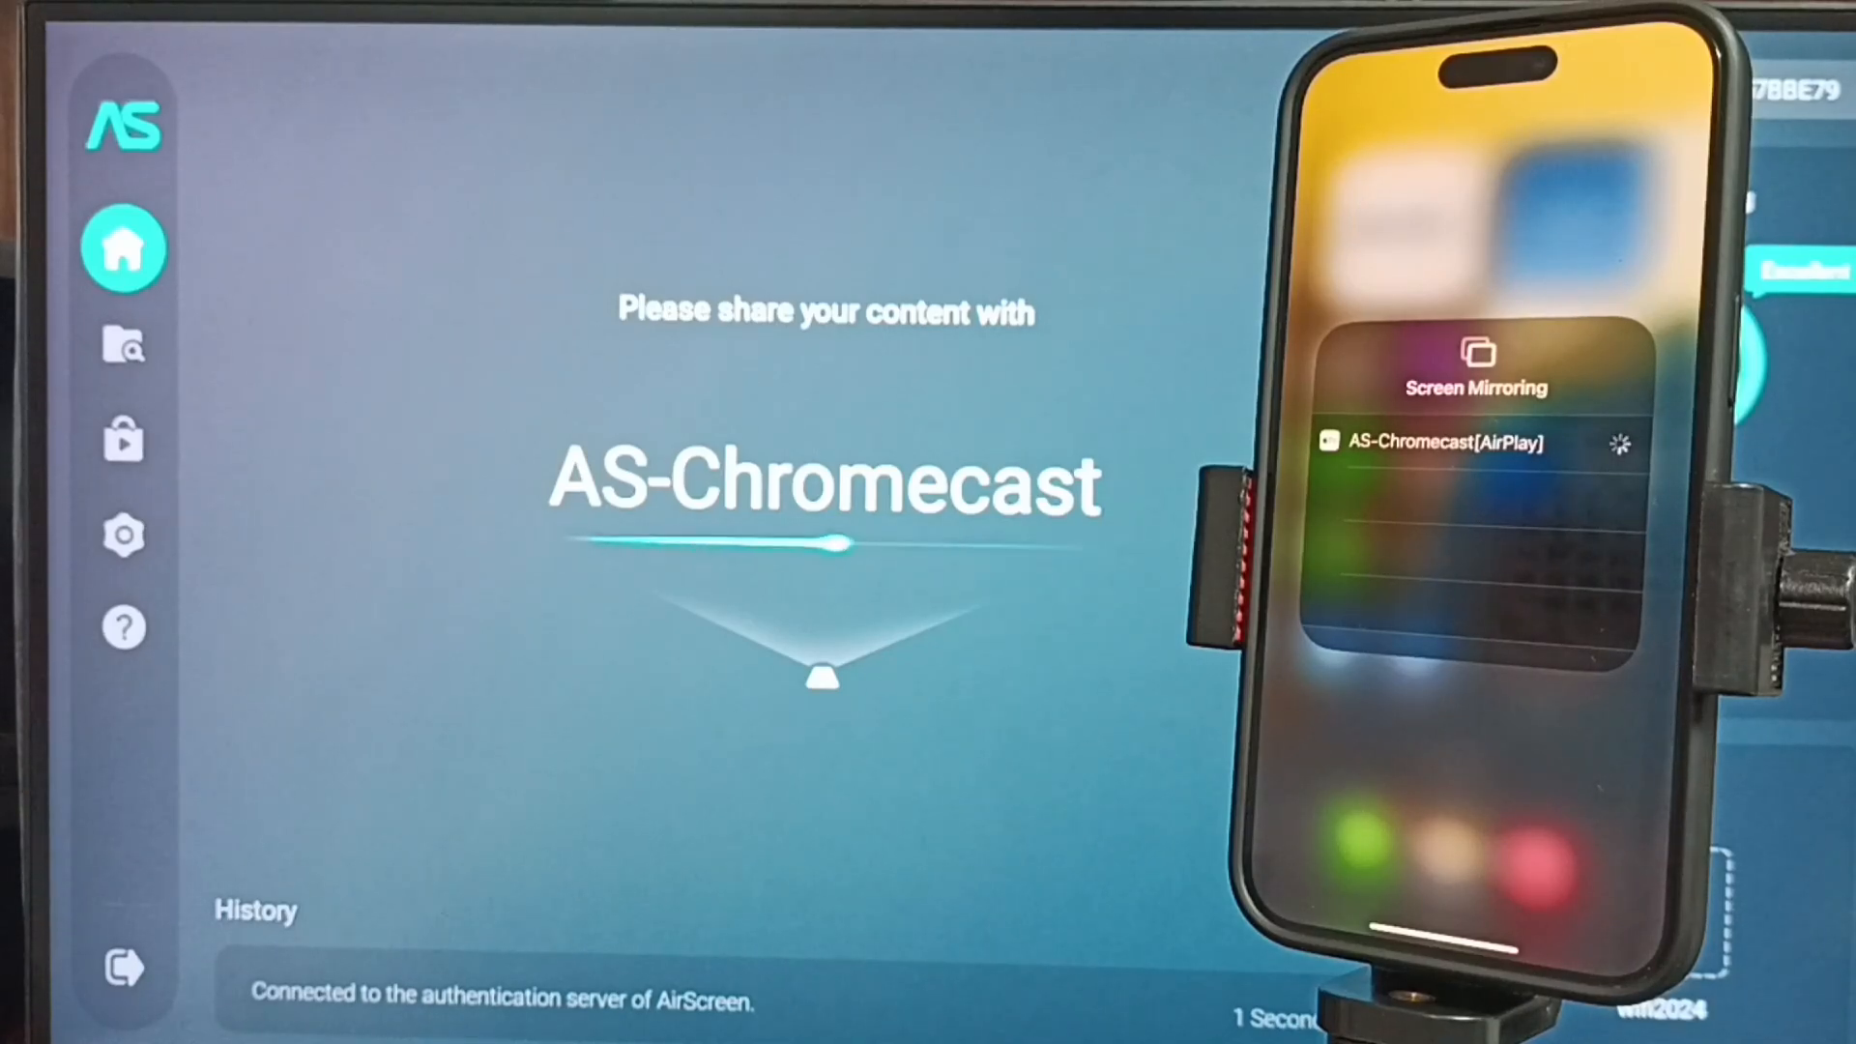
pyautogui.click(1438, 442)
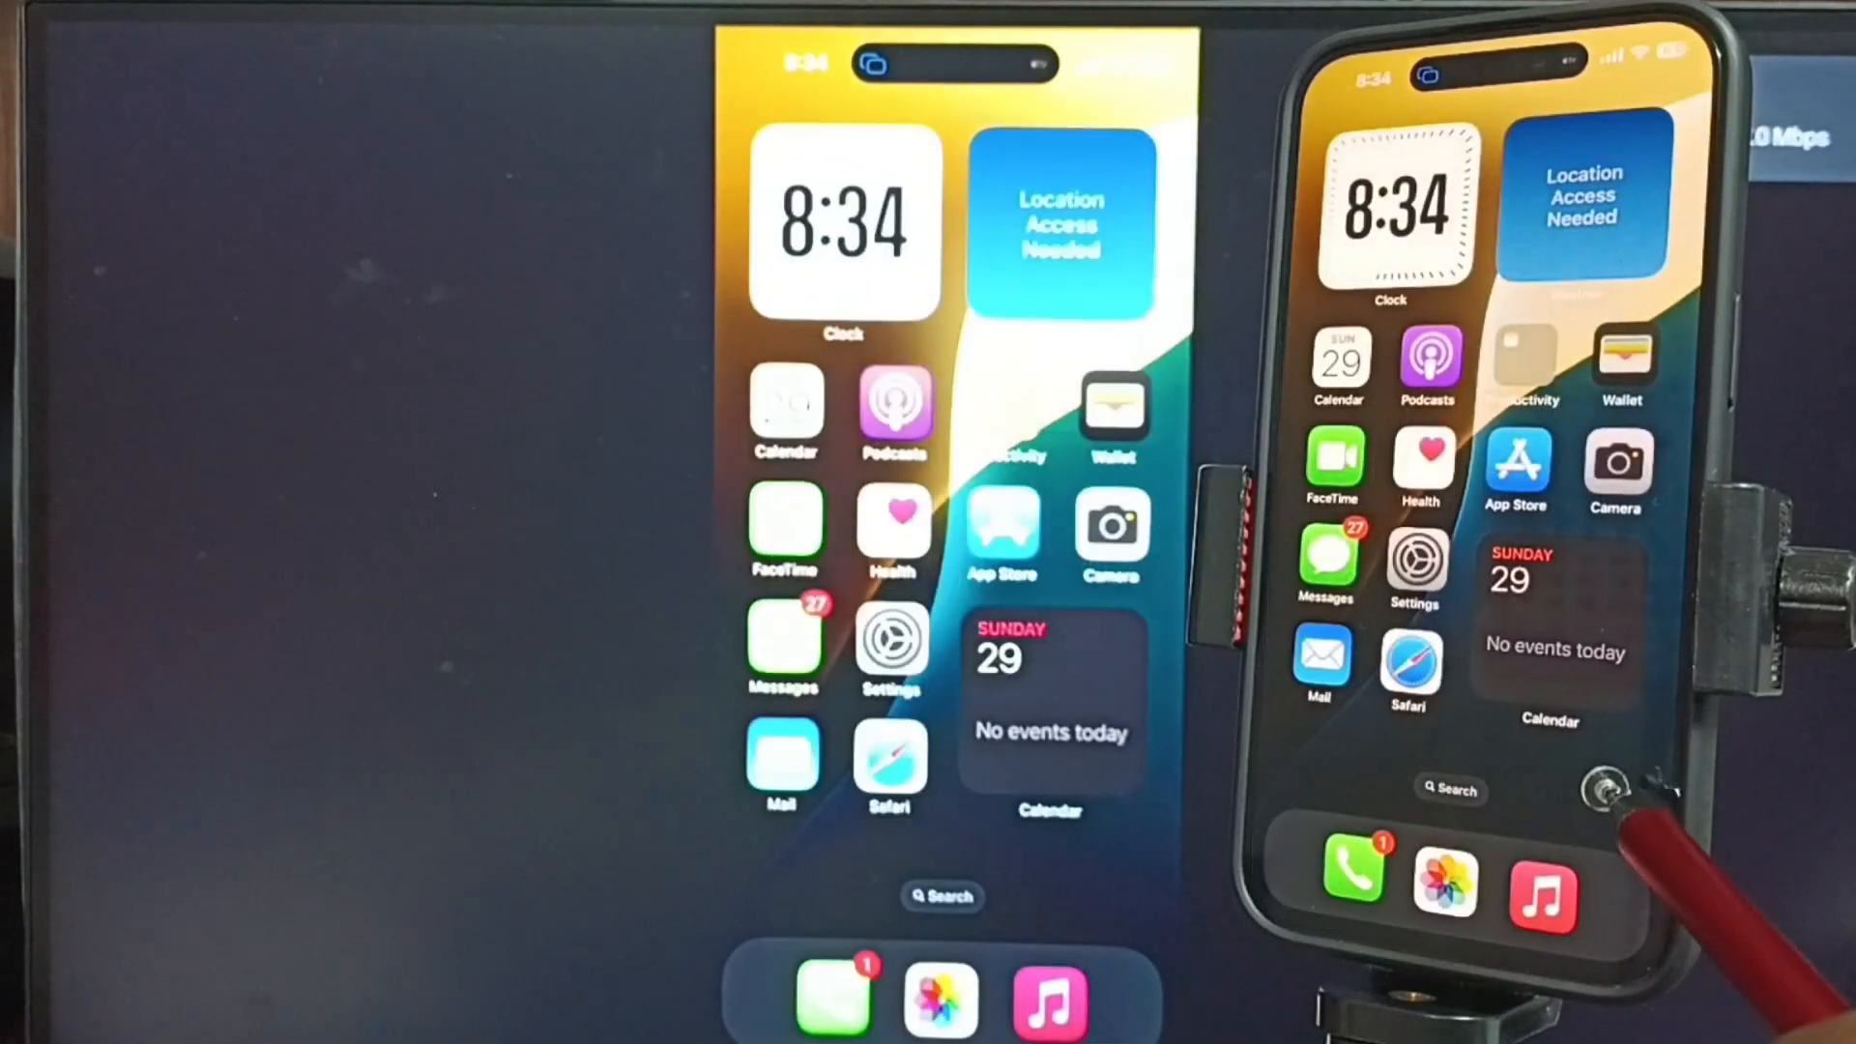
# Swipe through the iPhone's home screen pages to check the TV mirrors them live
pyautogui.hscroll(-3)
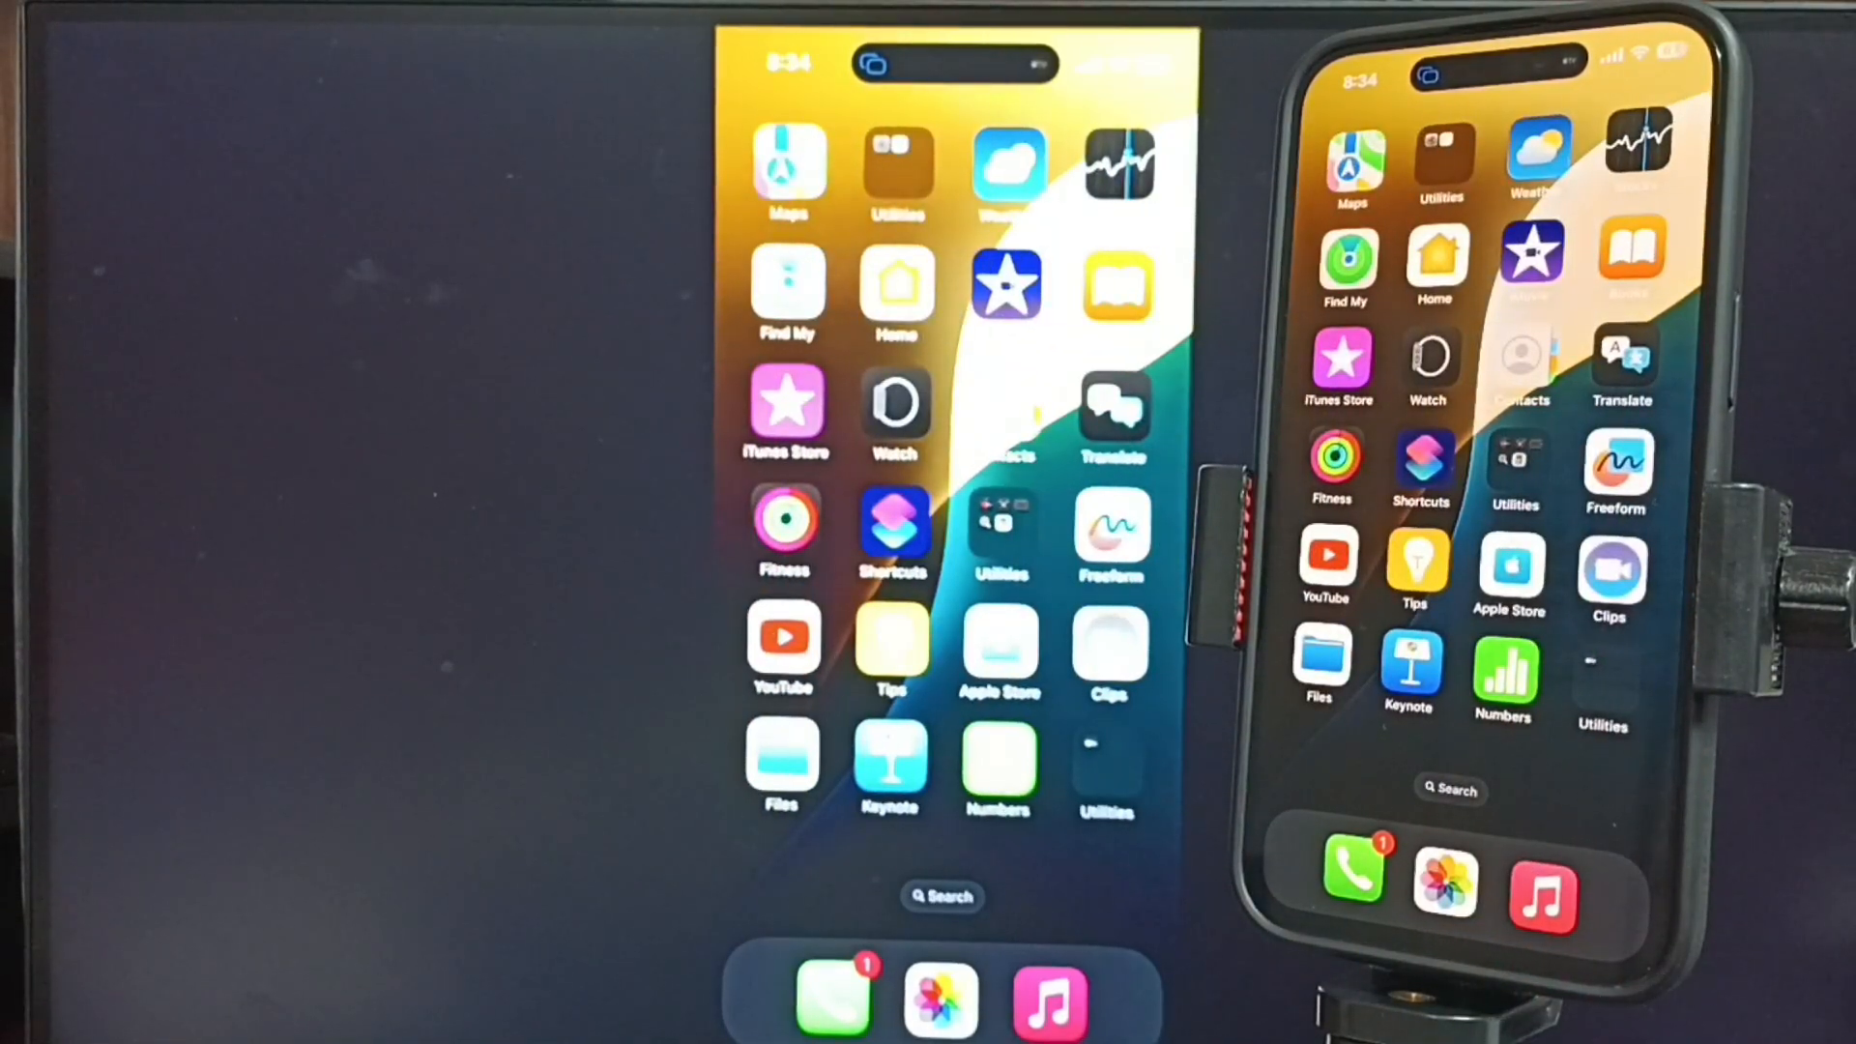
pyautogui.hscroll(-3)
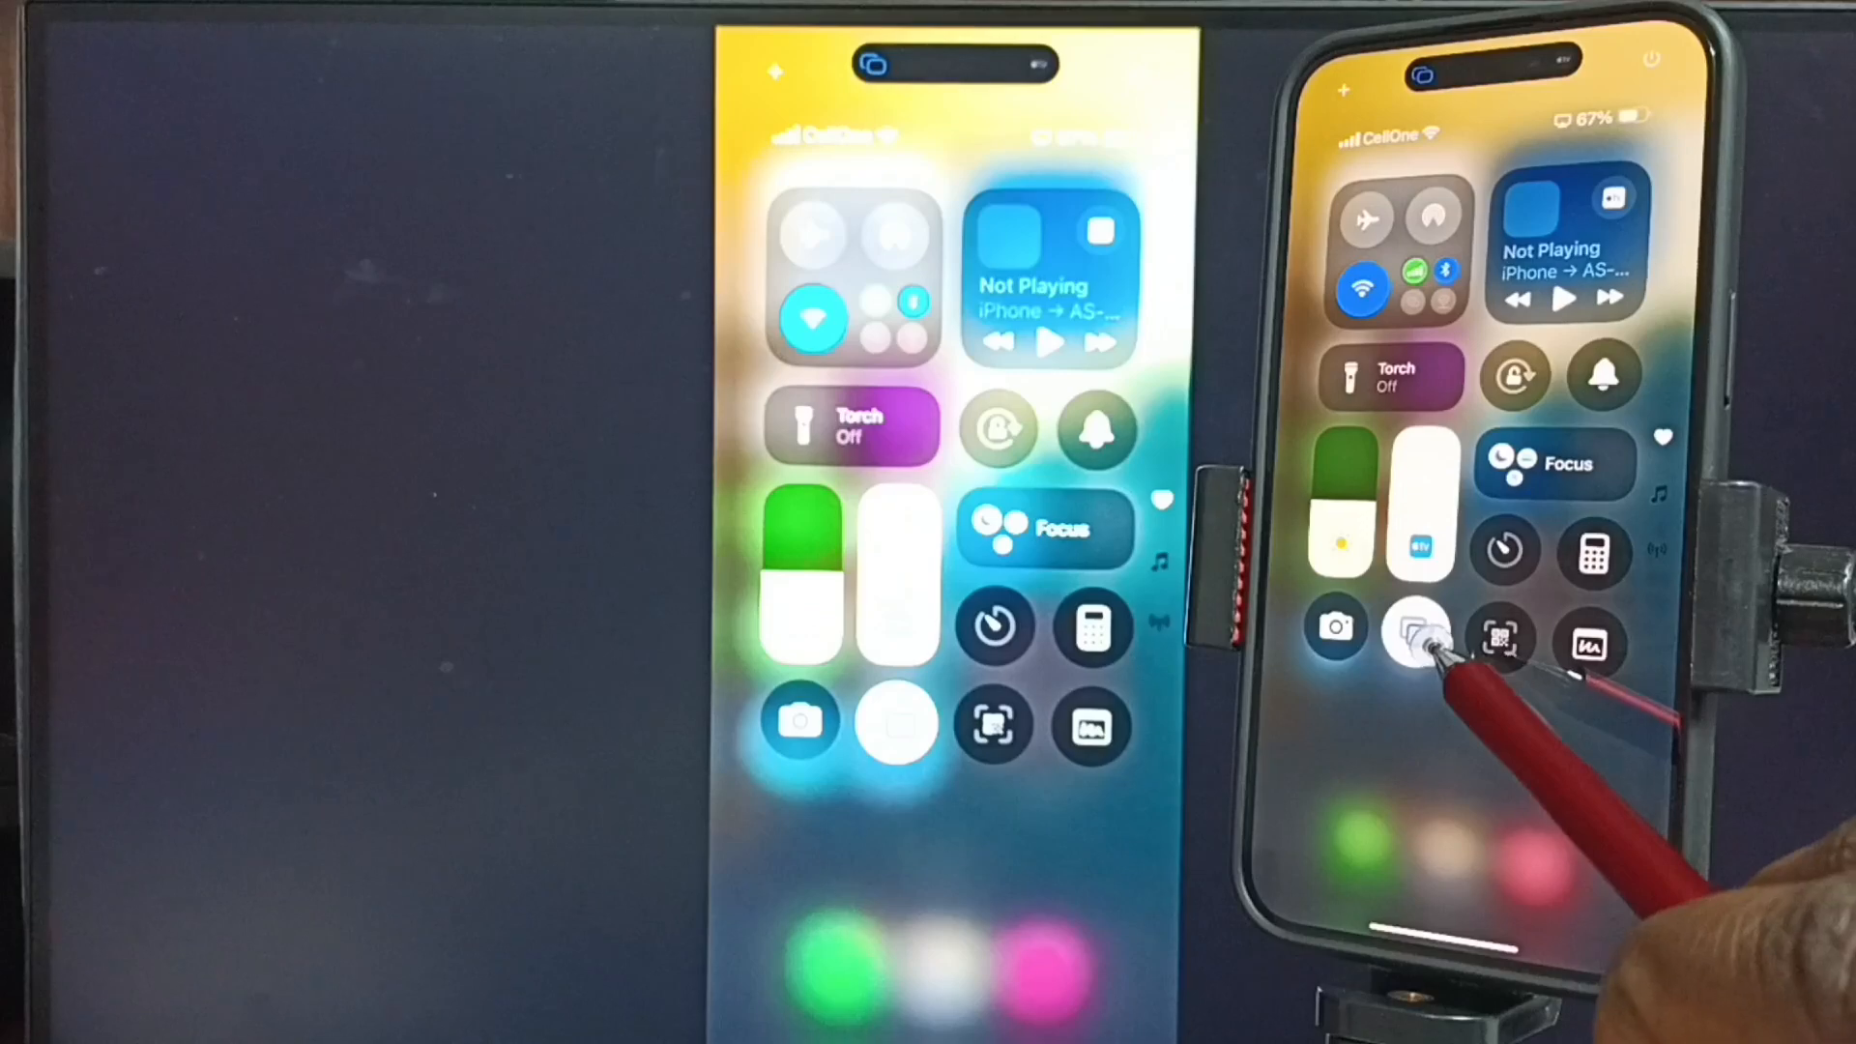
# Stop mirroring from the iPhone's Screen Mirroring control
pyautogui.click(1417, 639)
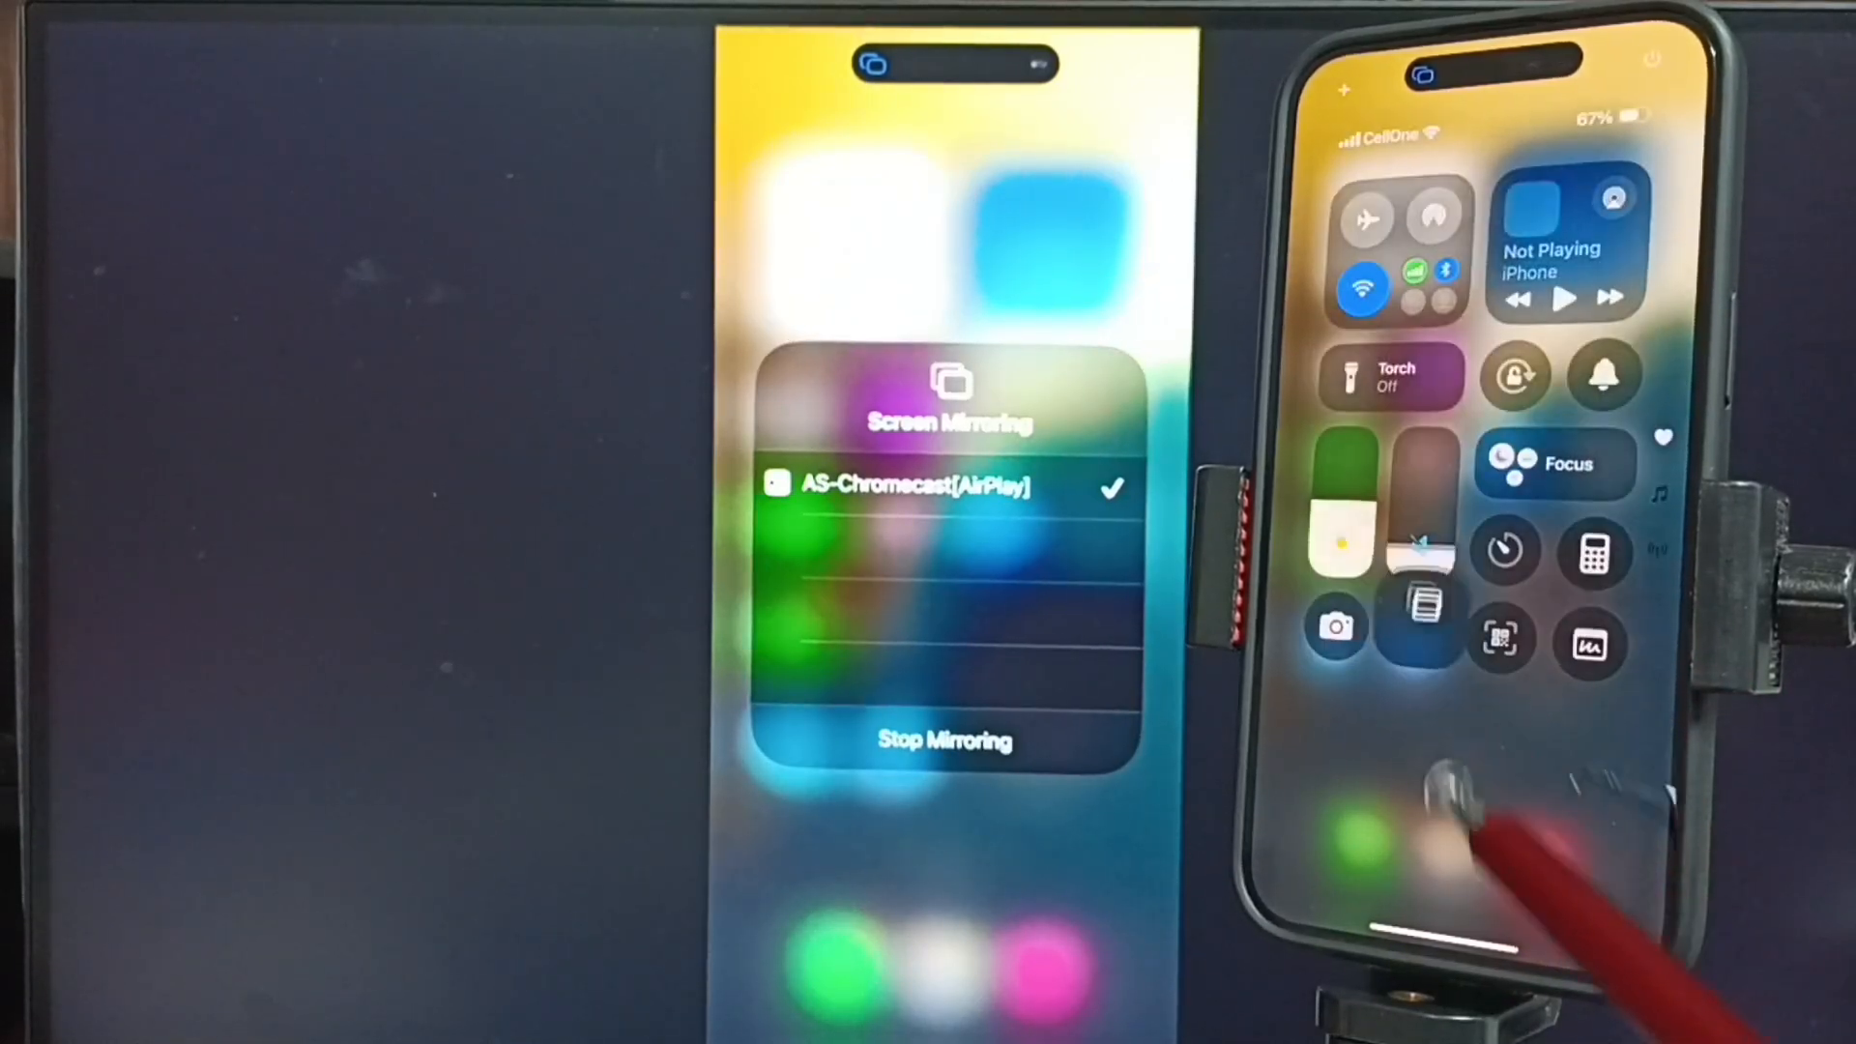
pyautogui.click(945, 739)
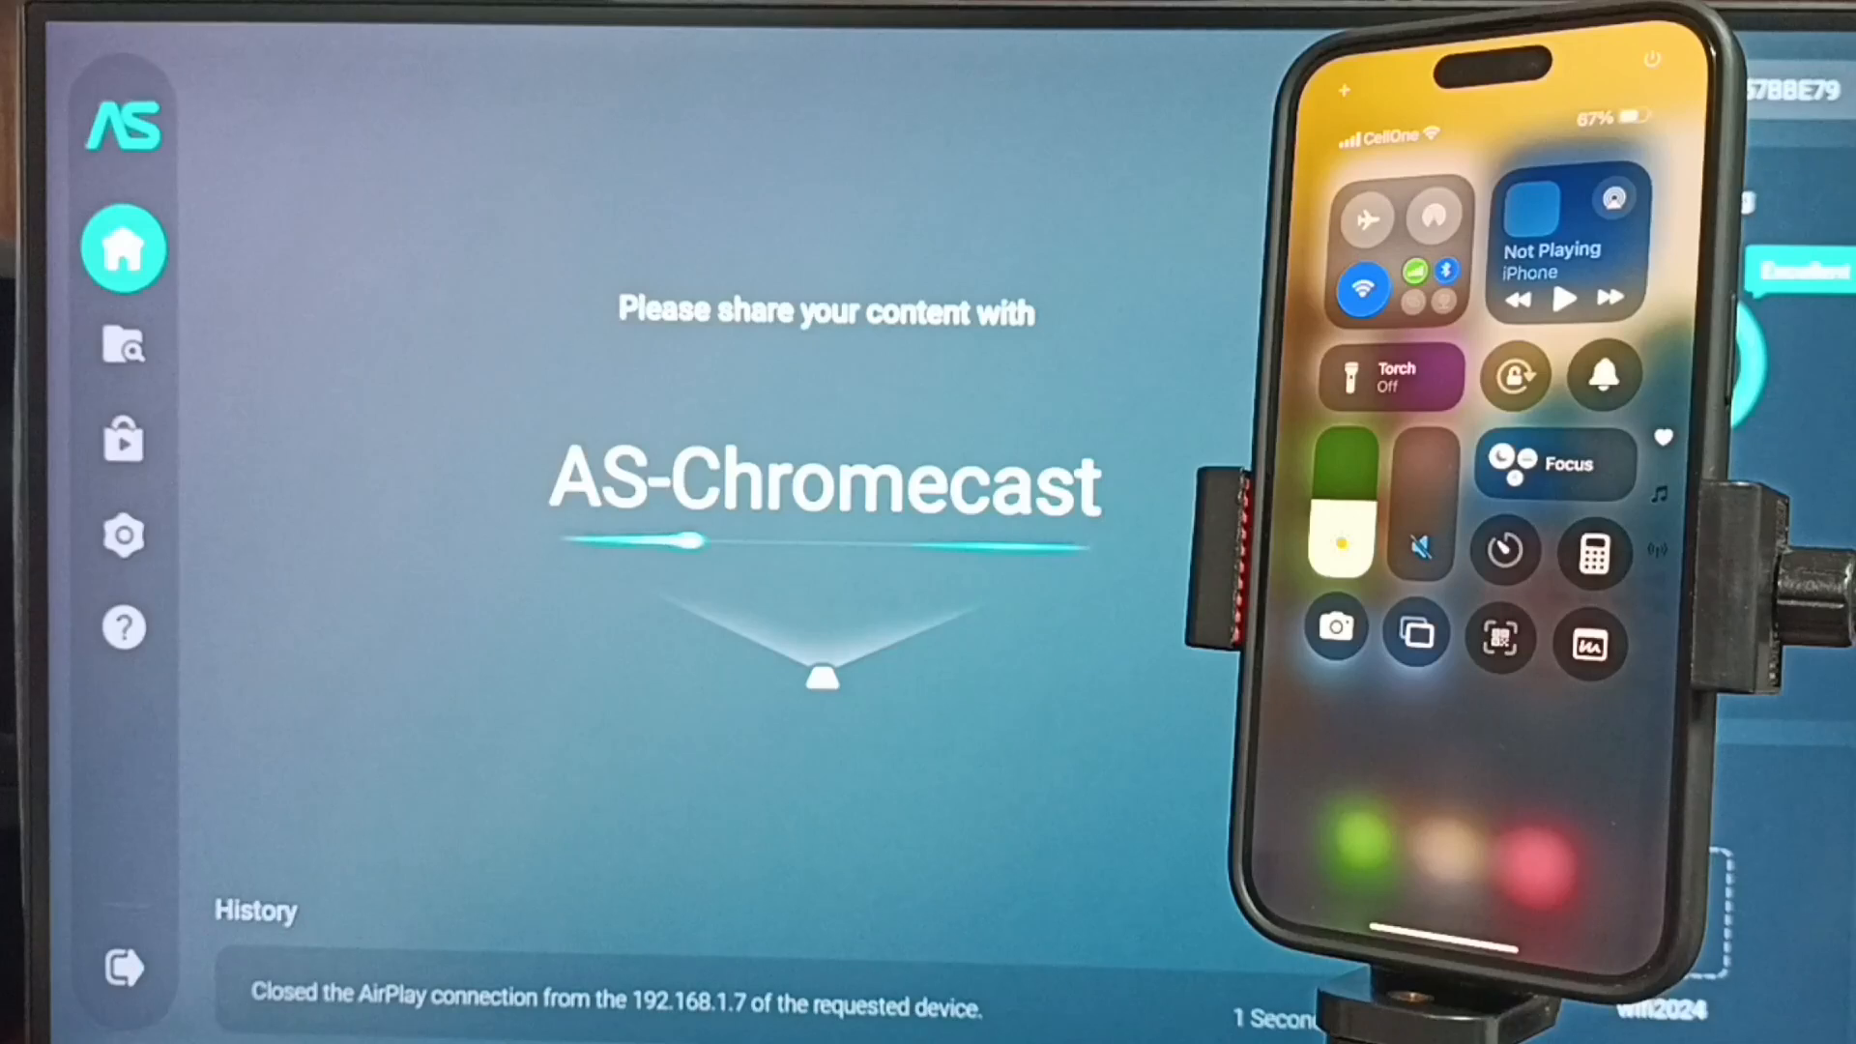